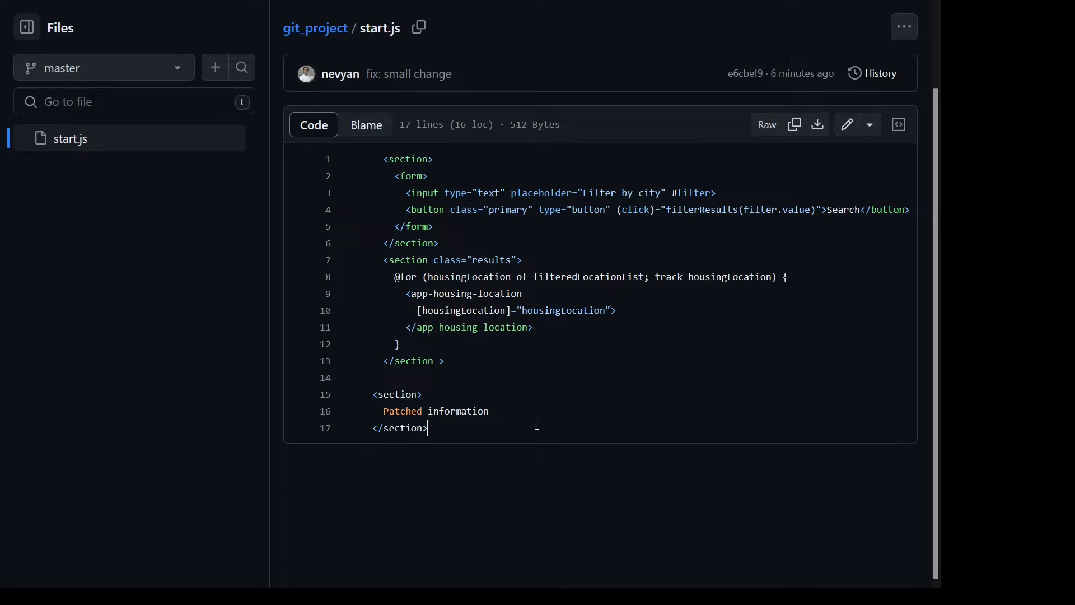
mouse_move(581, 254)
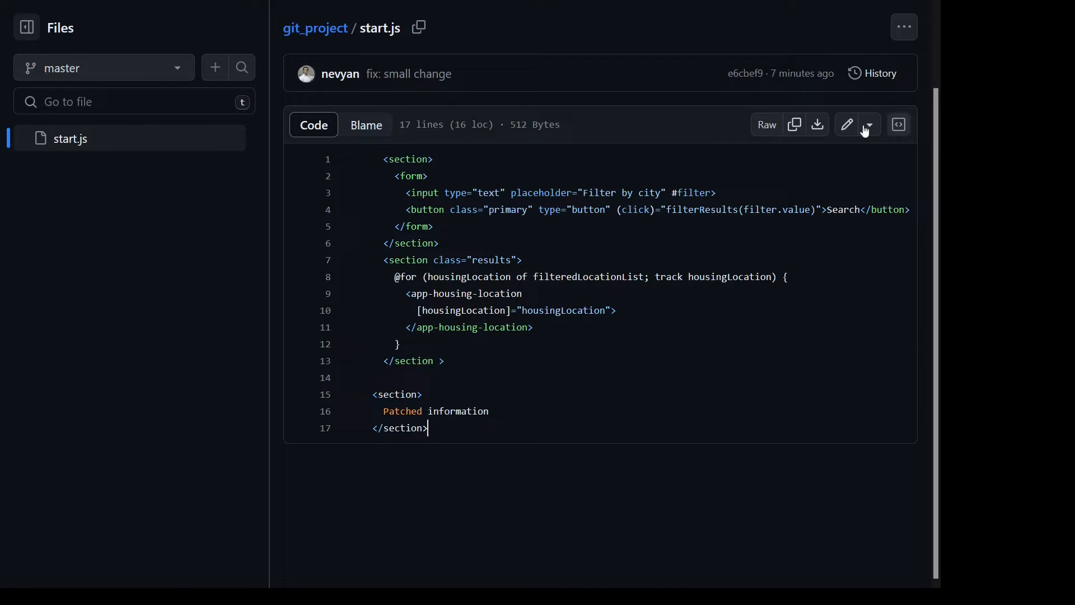
left_click(846, 125)
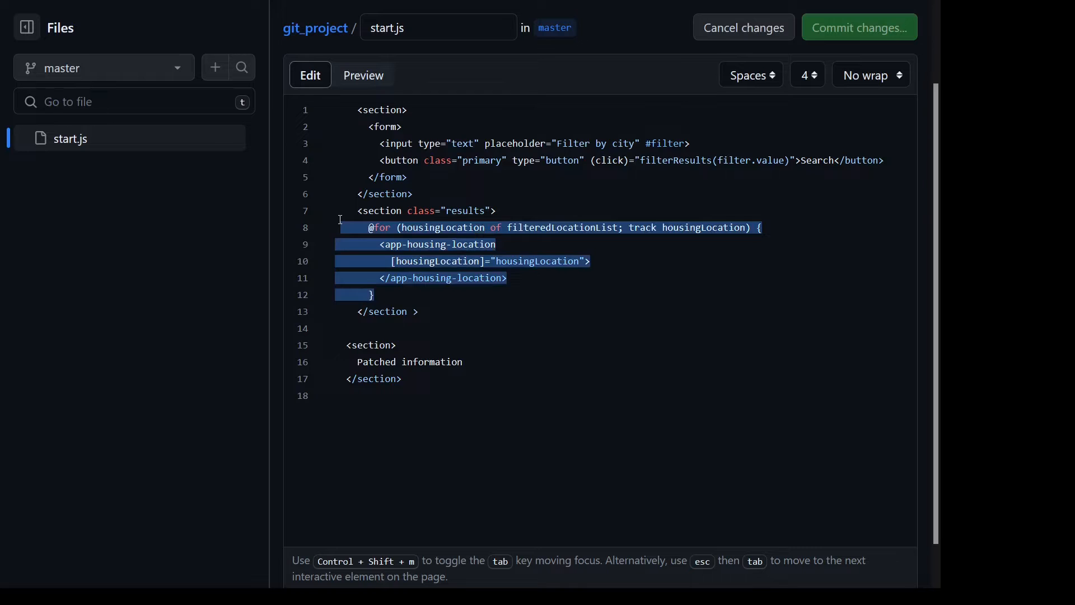
key("Delete")
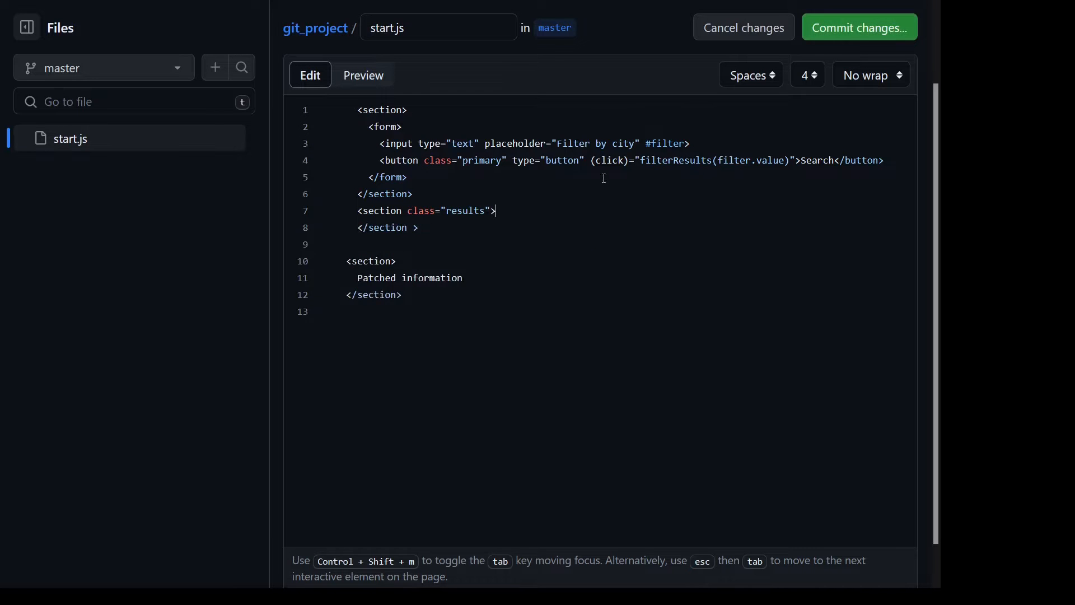
left_click(858, 27)
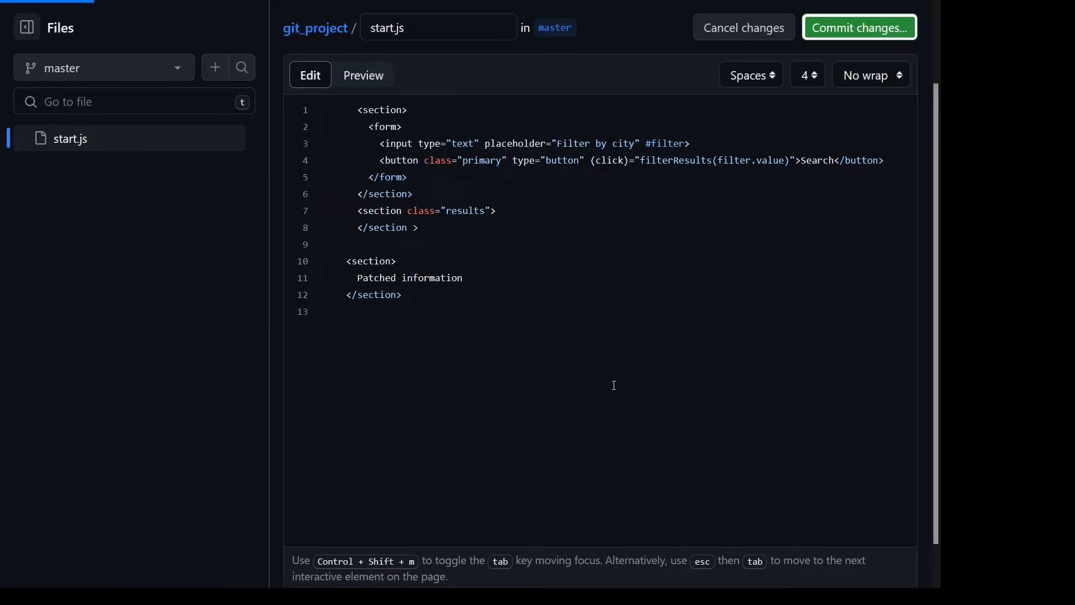
left_click(858, 27)
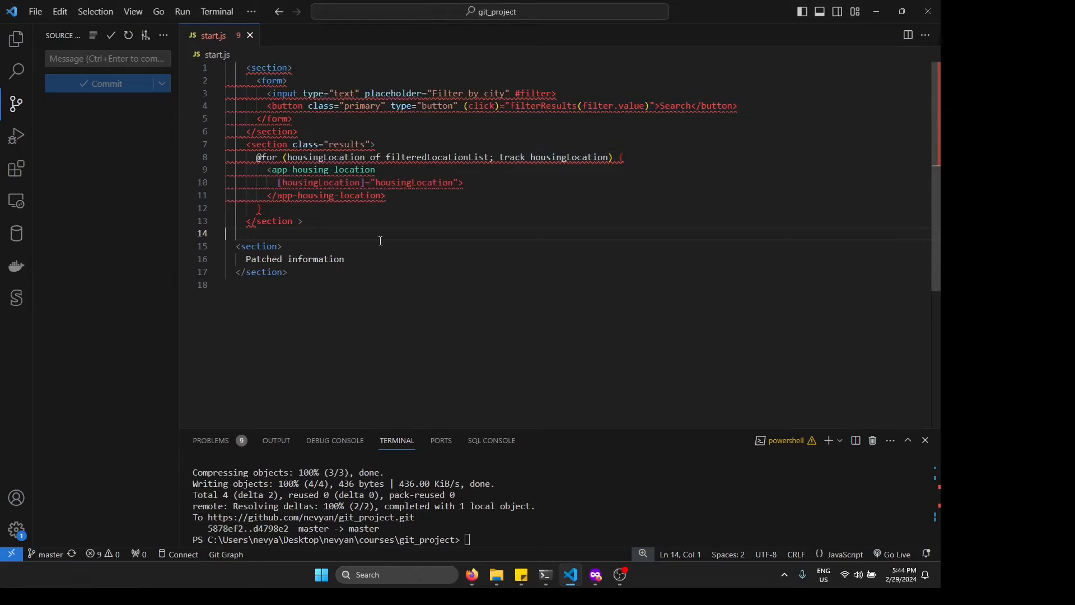
mouse_move(354, 235)
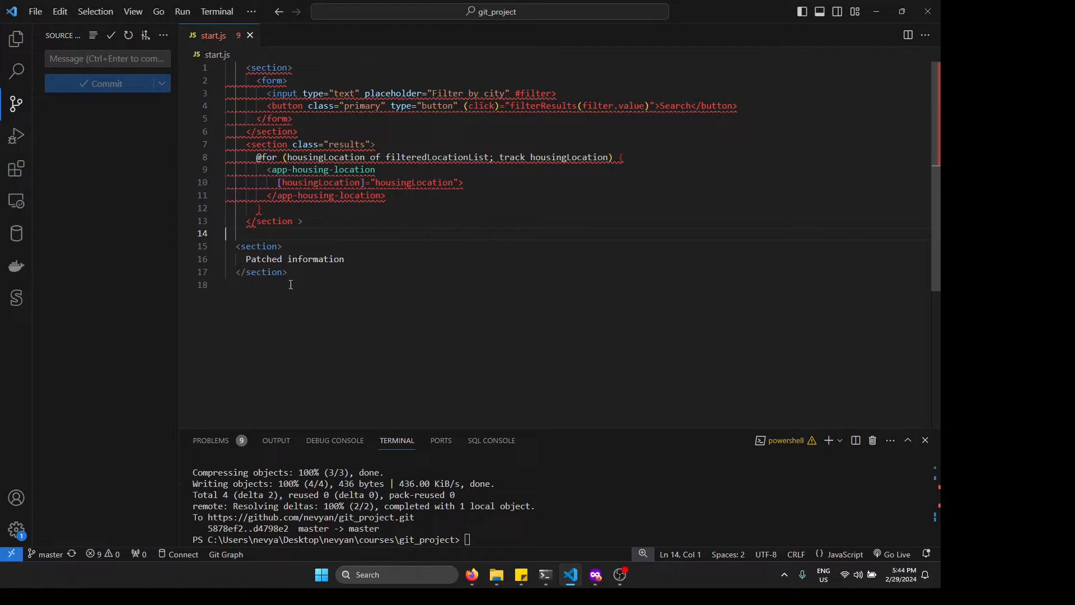
Delete the local Patched information section and add <div>My changes</div> to the results section
left_click_drag(235, 246, 287, 271)
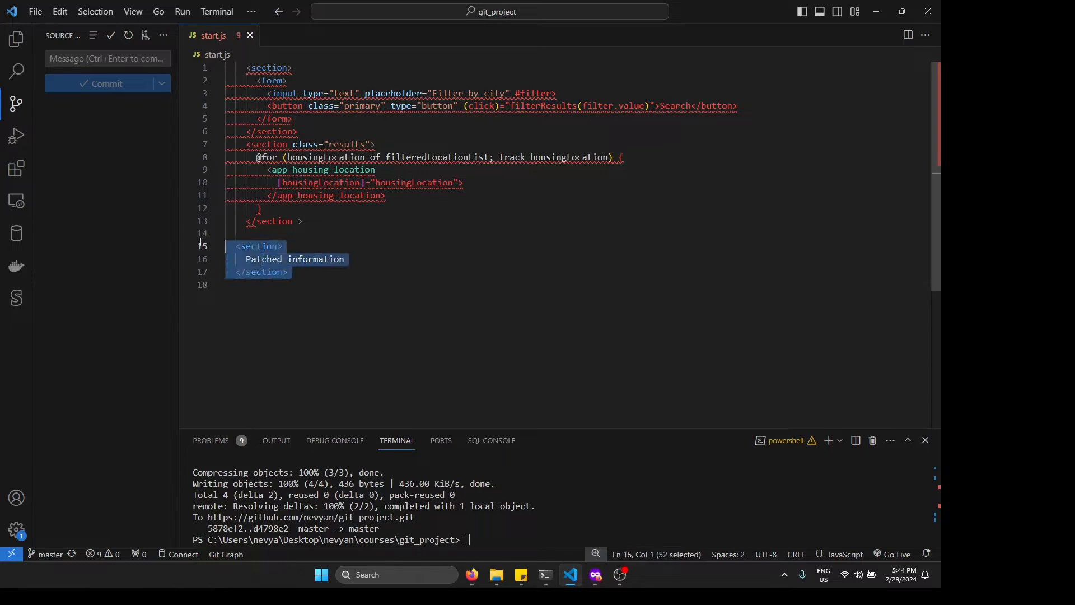
key("Delete")
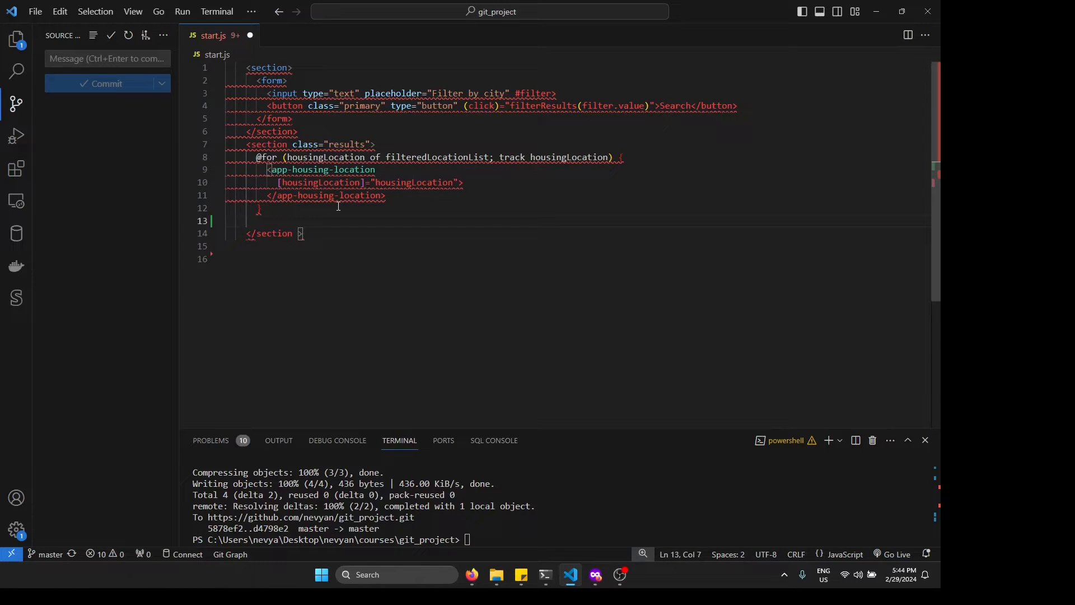
type("<div>My changes</div>")
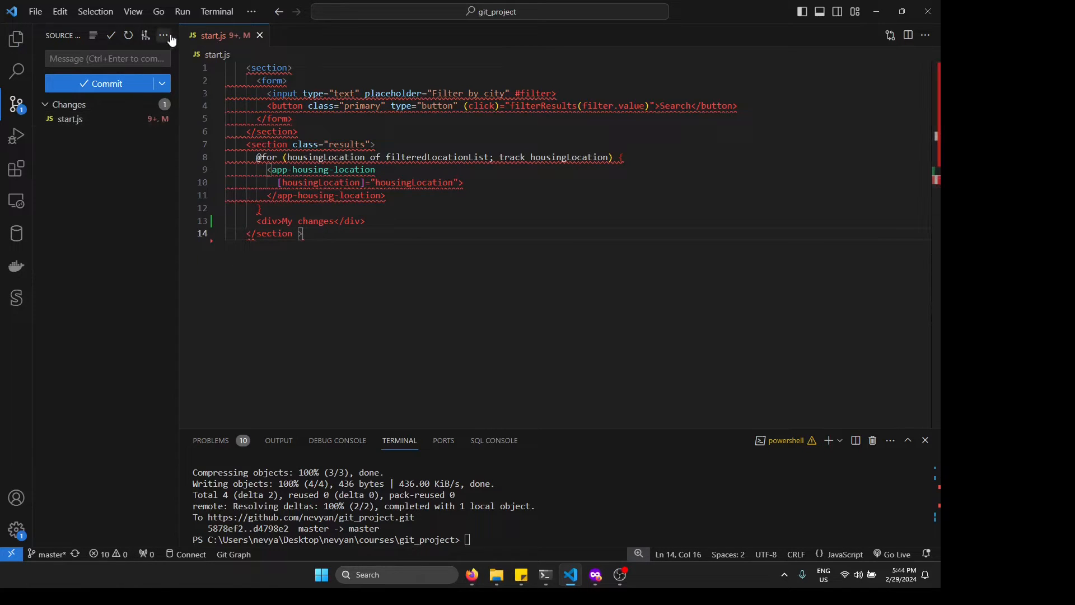
Fetch from origin and expand the incoming Fix: start.js commit to list its files
left_click(163, 35)
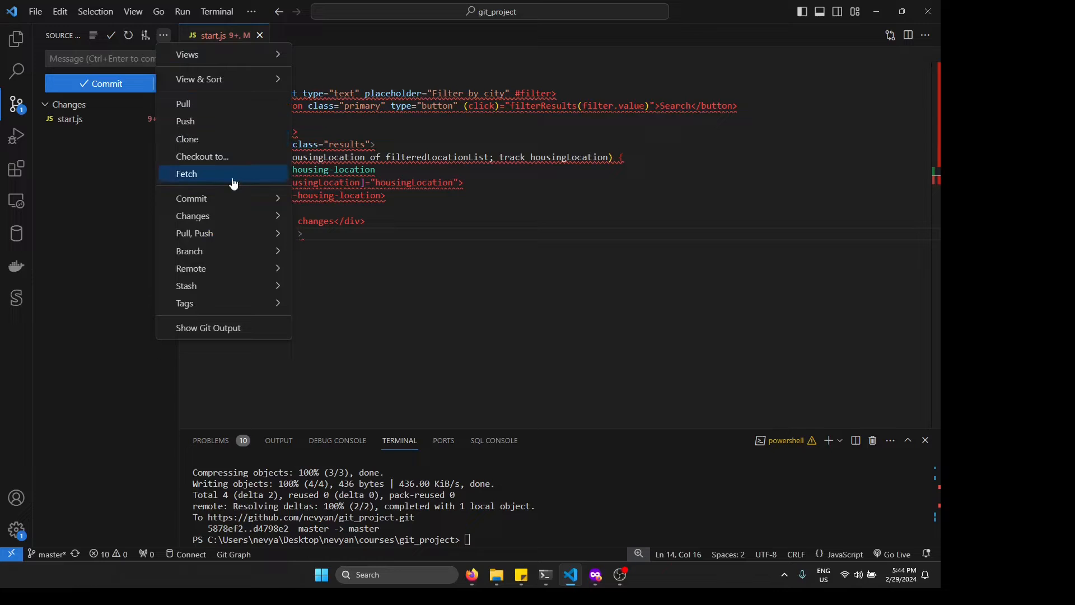
left_click(186, 173)
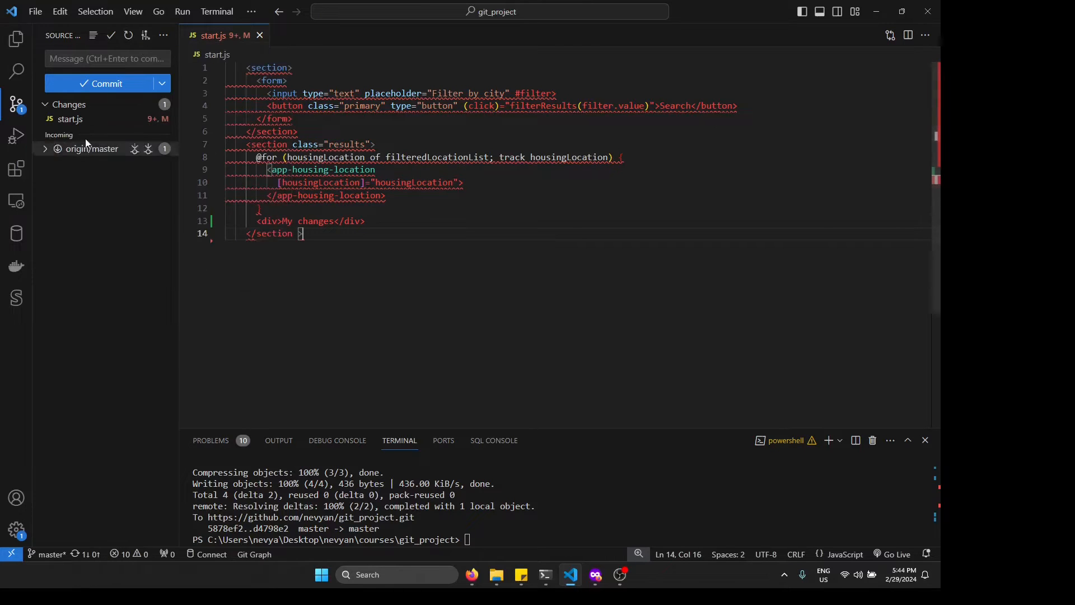
mouse_move(92, 149)
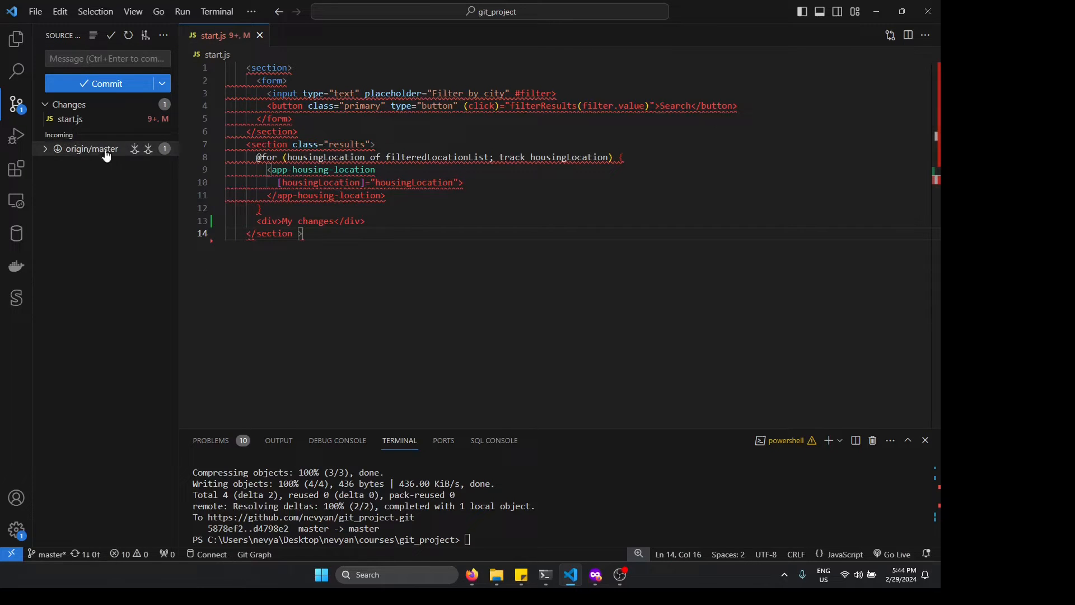
mouse_move(115, 148)
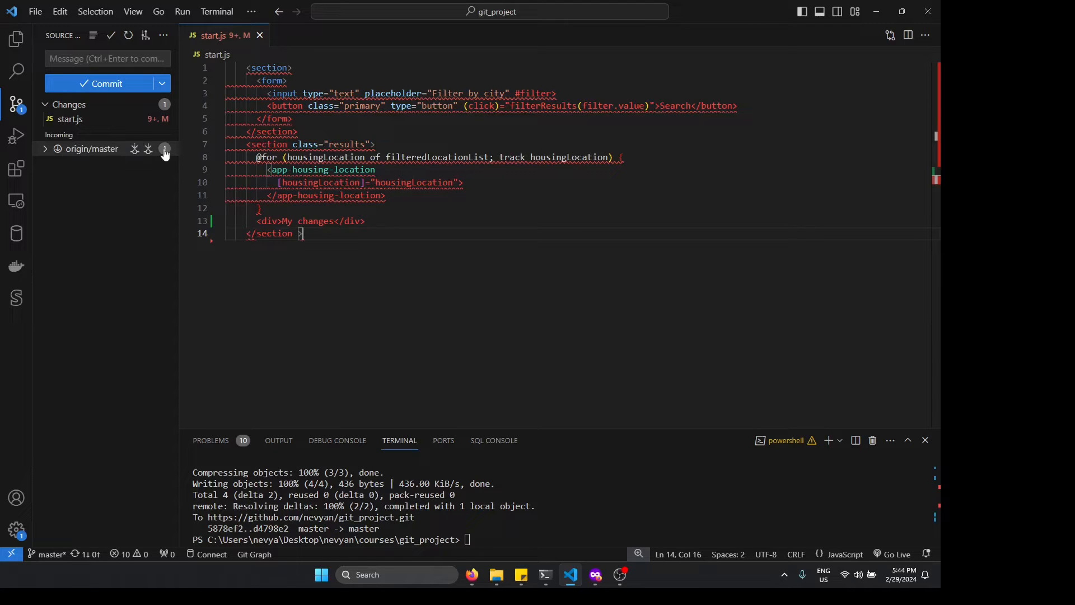
left_click(44, 149)
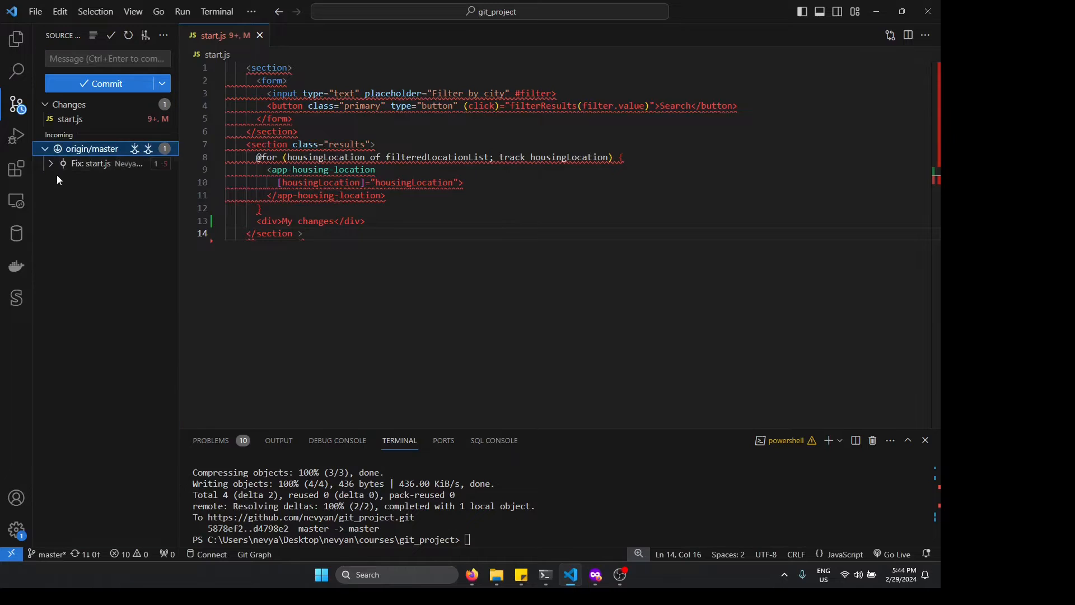
left_click(106, 163)
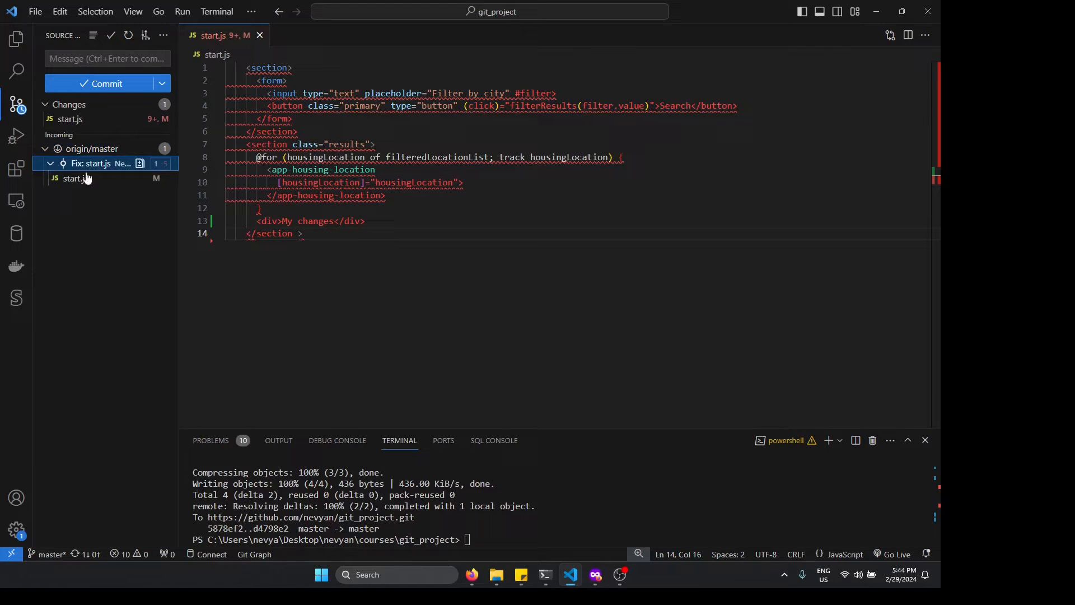
Open the incoming commit's start.js diff showing the loop removed
left_click(73, 178)
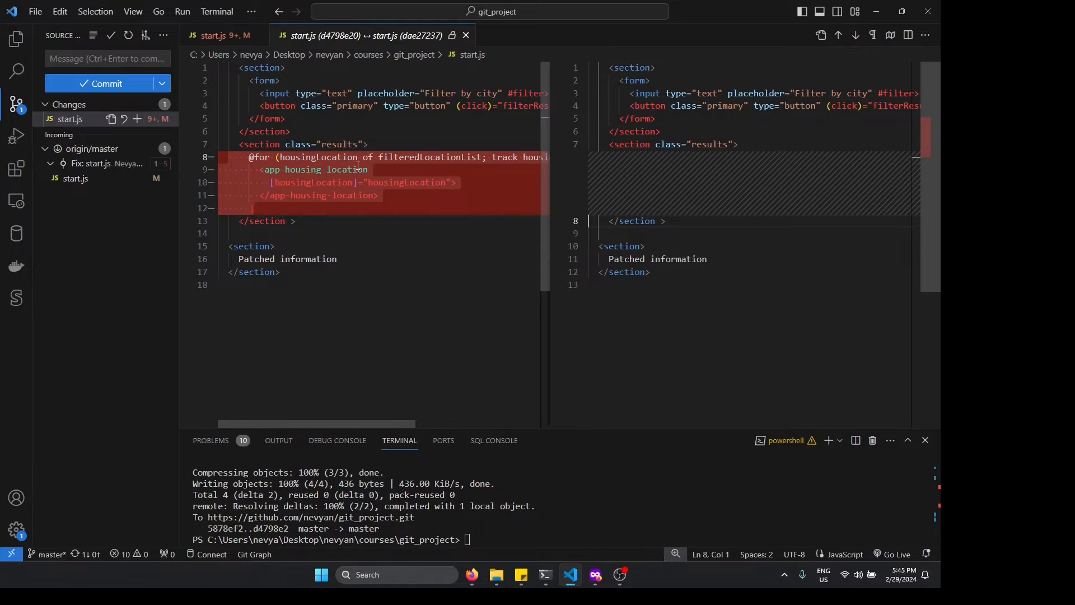
mouse_move(135, 150)
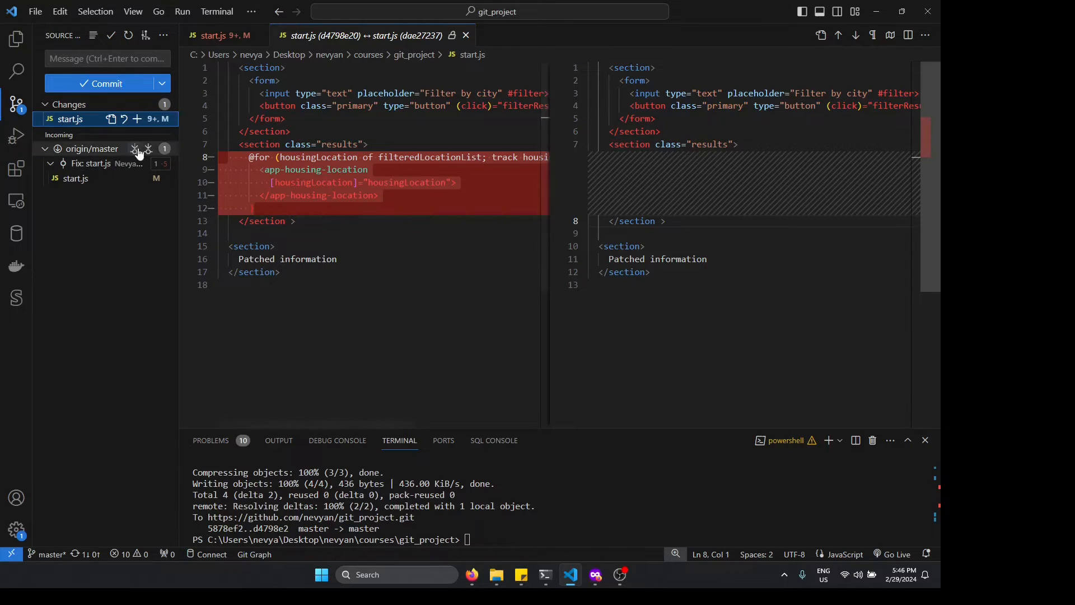
mouse_move(148, 149)
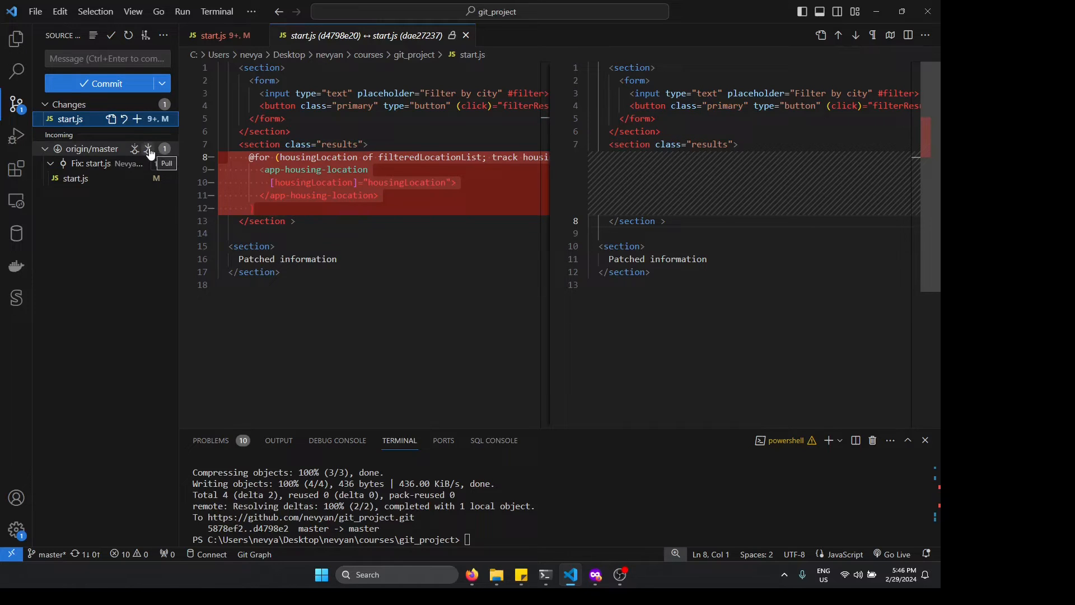
Pull origin/master and view the error that local start.js changes would be overwritten
left_click(148, 149)
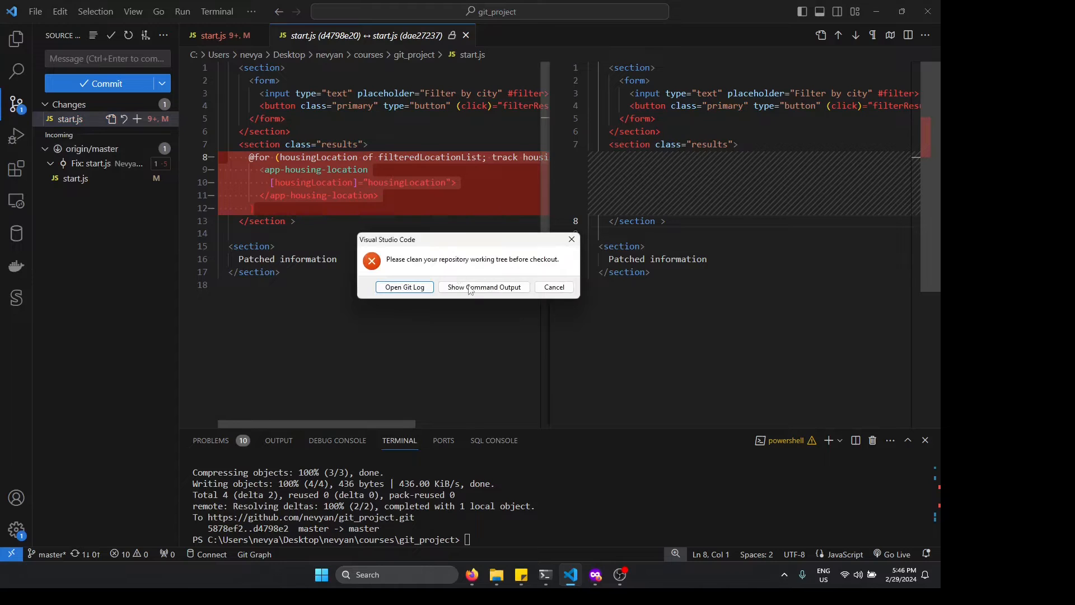
left_click(484, 287)
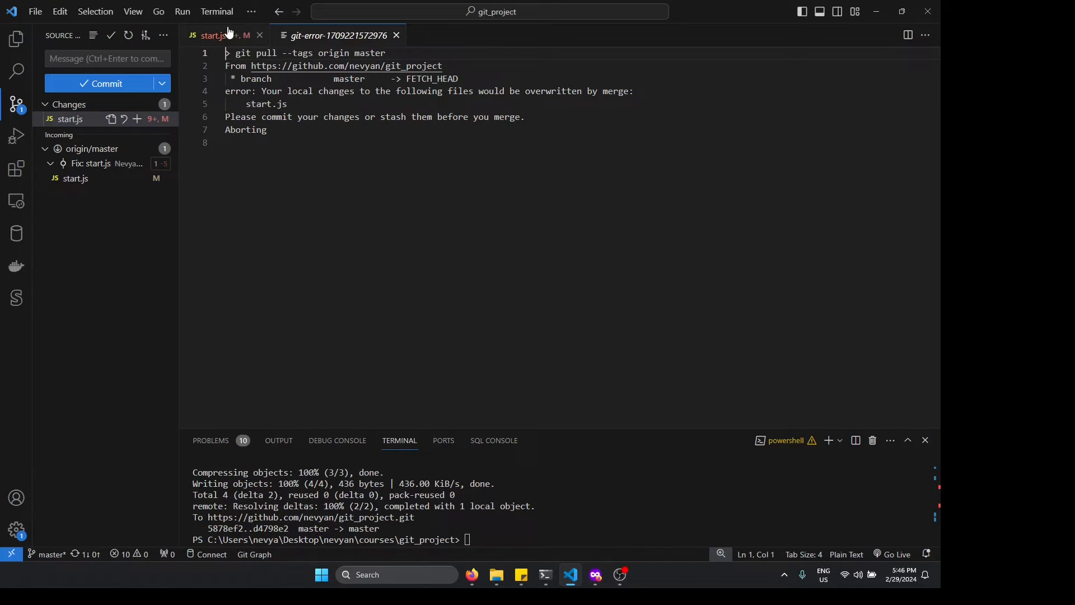
left_click(336, 34)
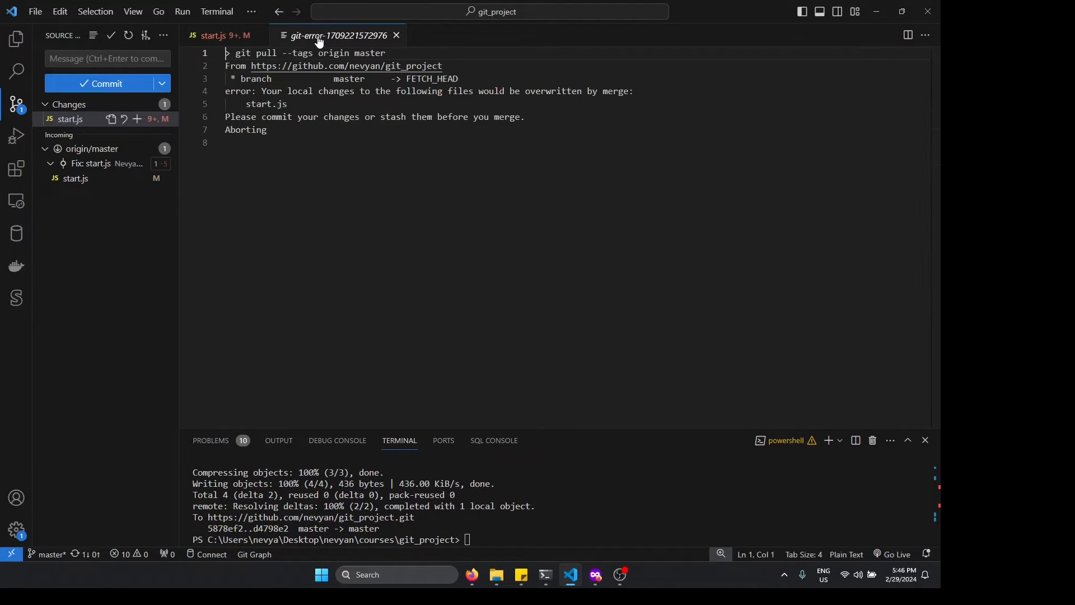
left_click_drag(262, 117, 388, 117)
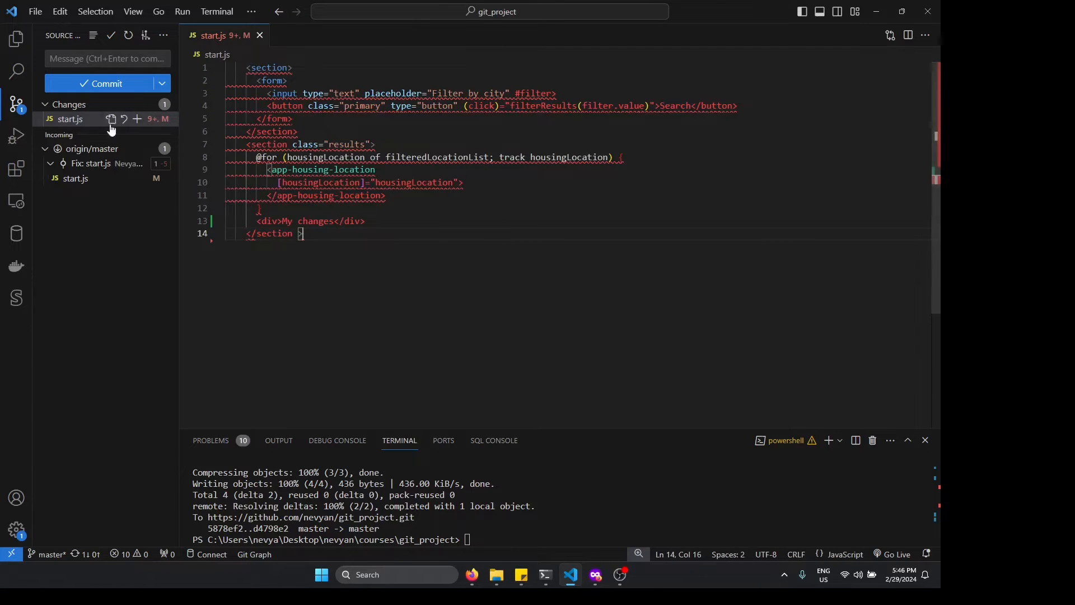
mouse_move(92, 149)
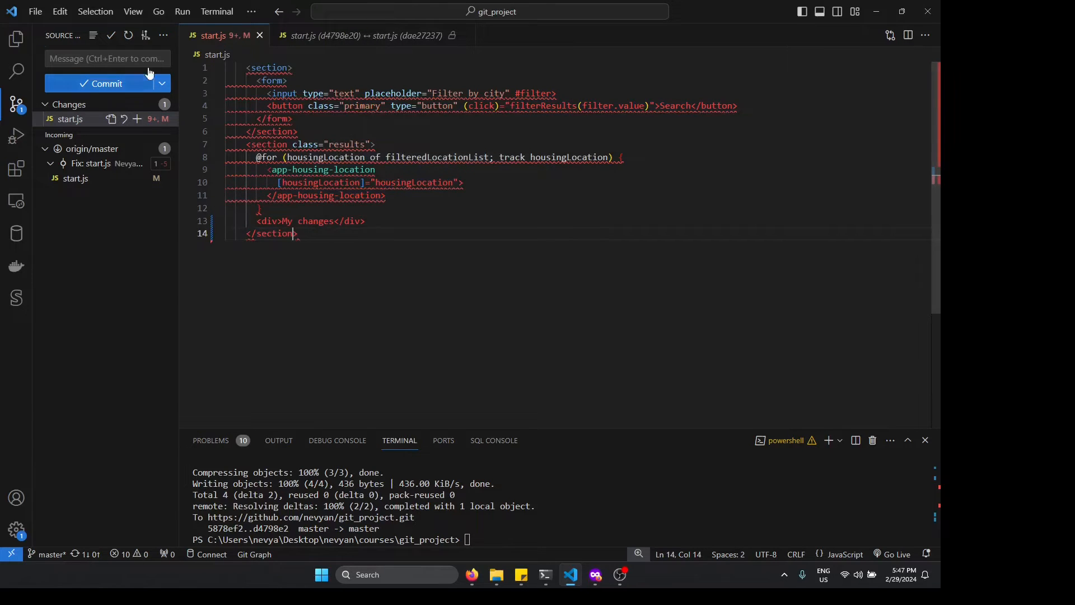
Commit start.js locally as 'fix functionality' and compare it against the remote version
left_click(107, 58)
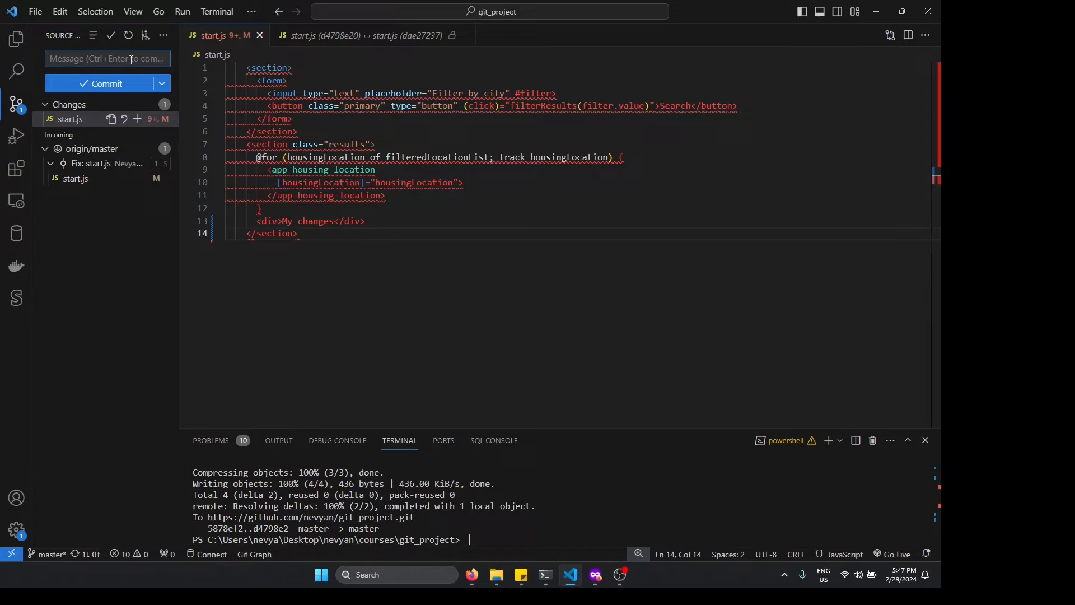
type("fix: functionality")
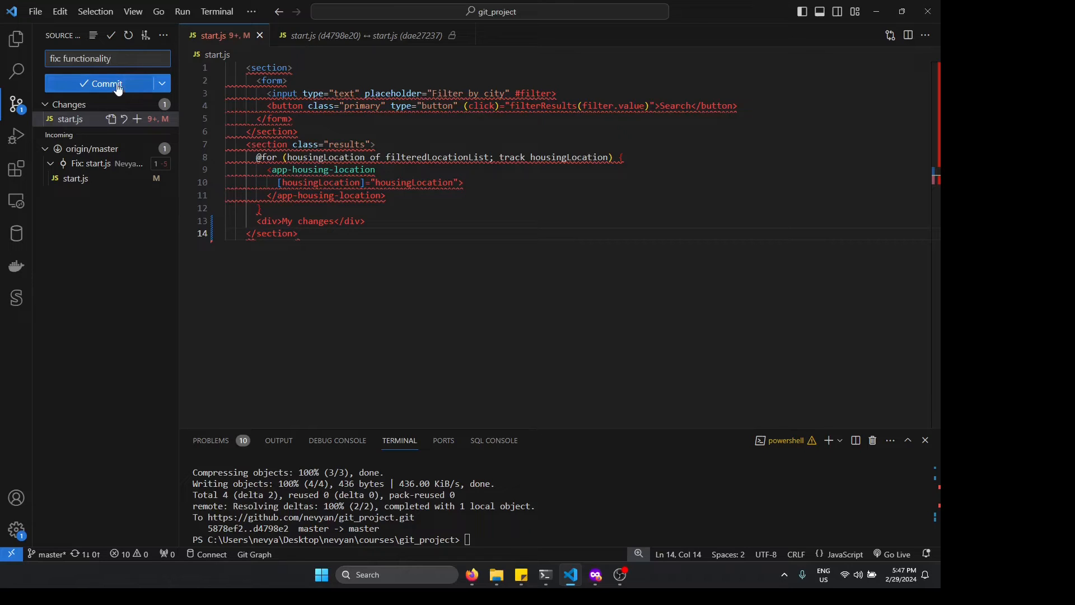
mouse_move(106, 88)
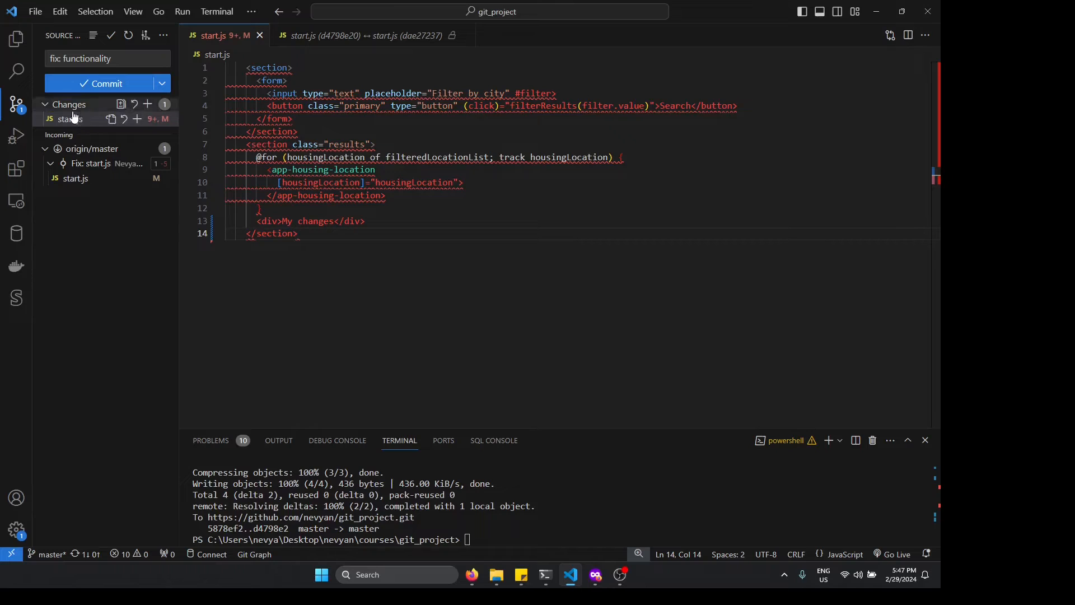
mouse_move(137, 119)
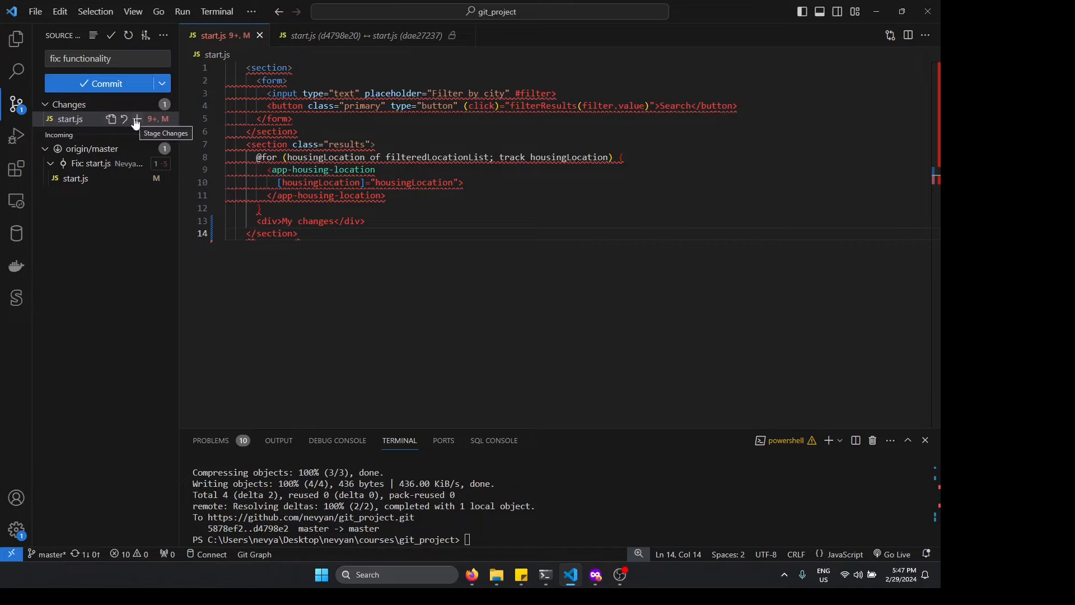
left_click(136, 119)
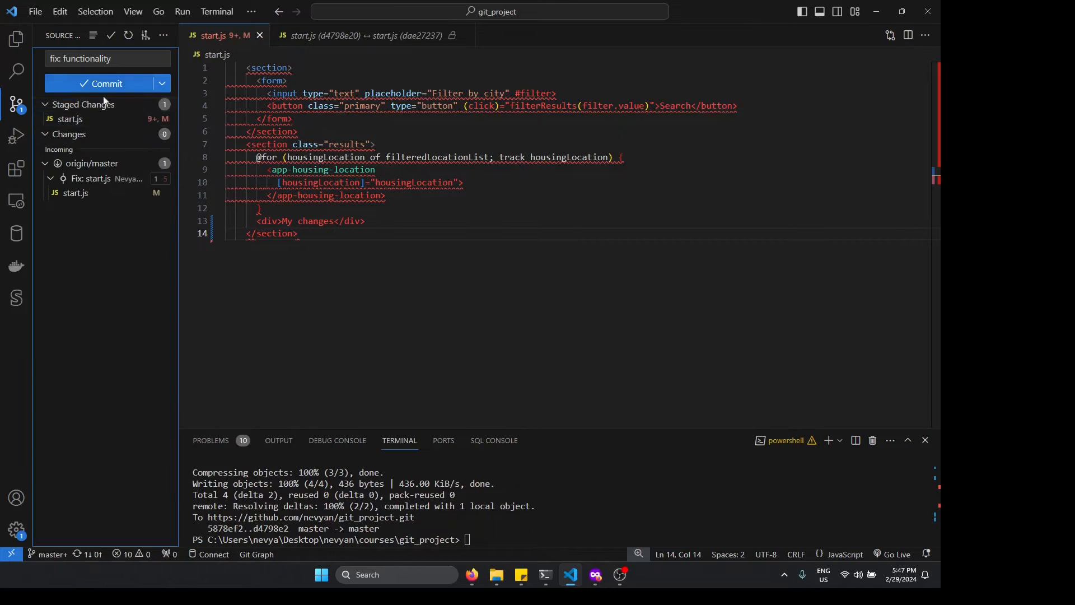
left_click(102, 83)
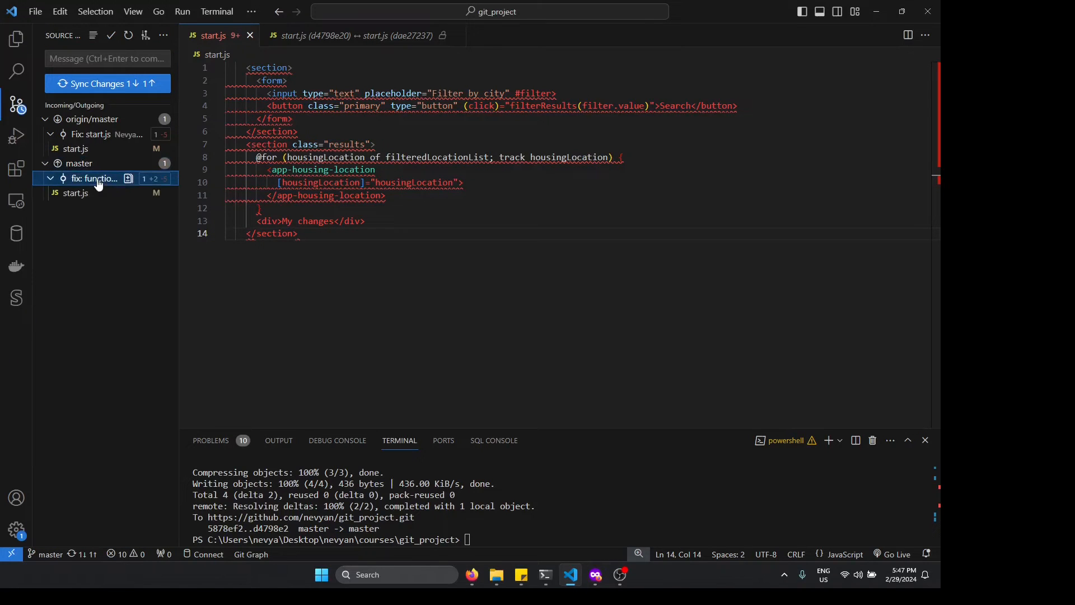
left_click(74, 193)
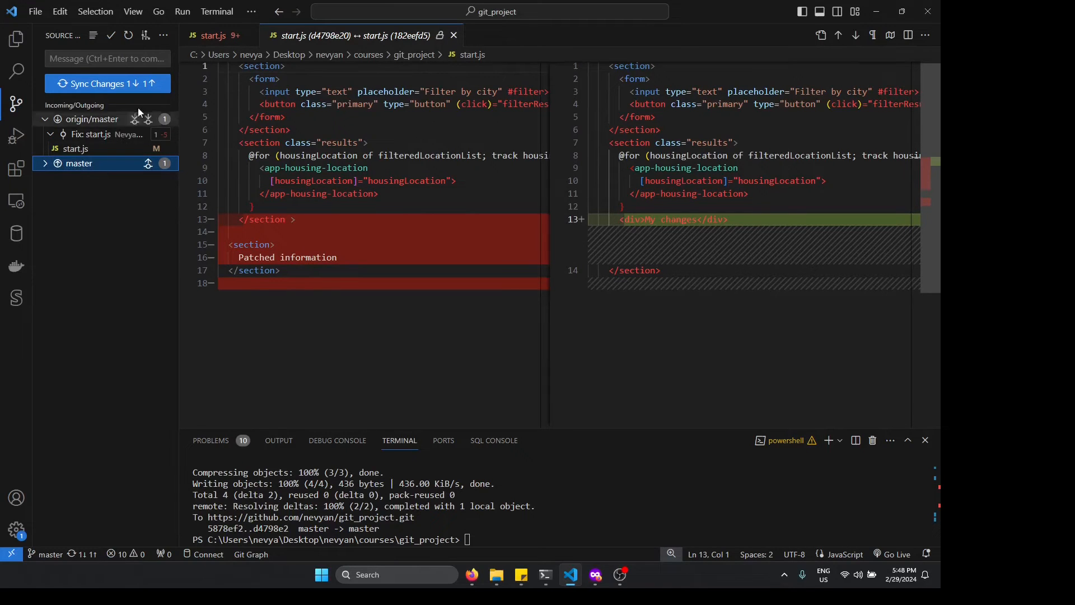
mouse_move(101, 123)
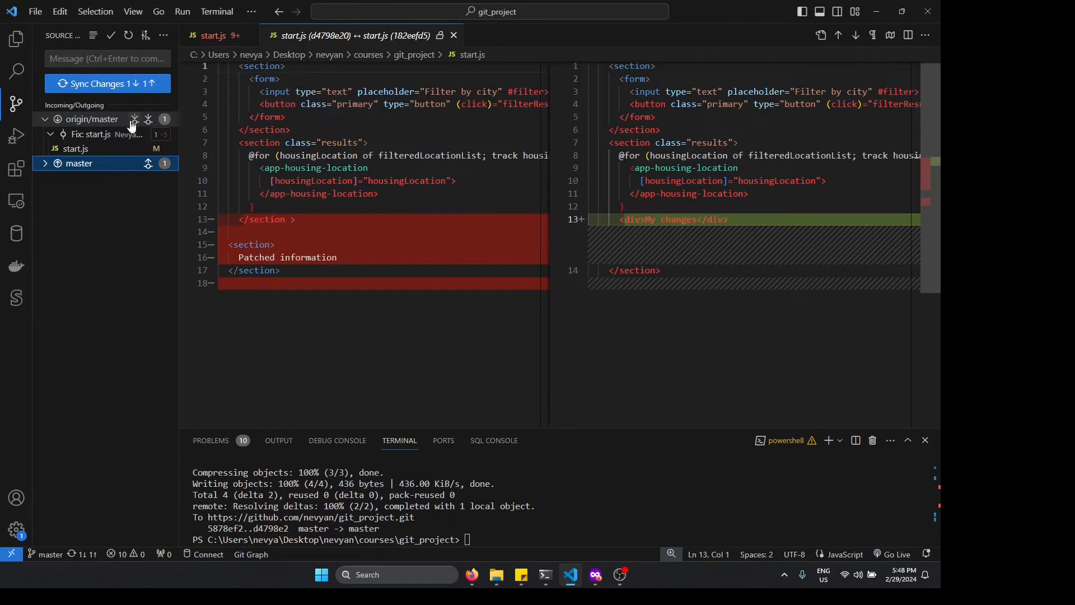
mouse_move(148, 164)
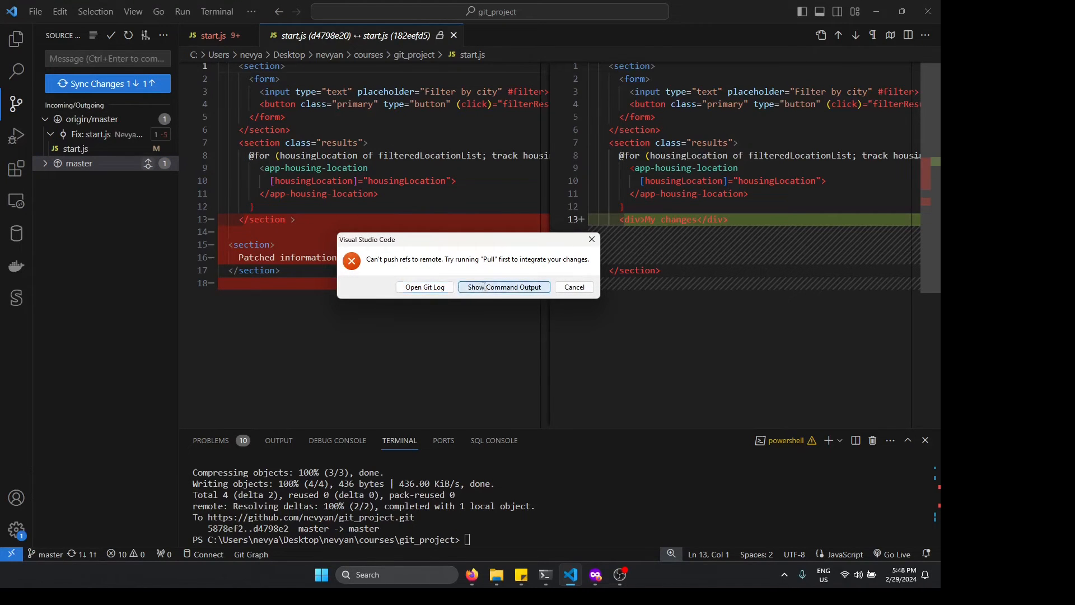
left_click(504, 287)
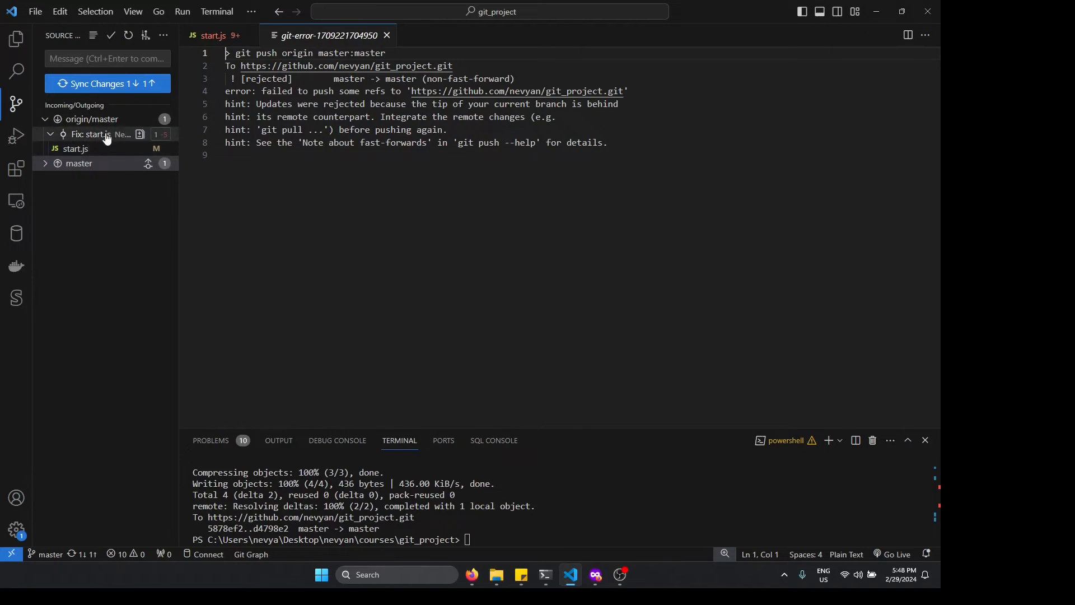
mouse_move(386, 35)
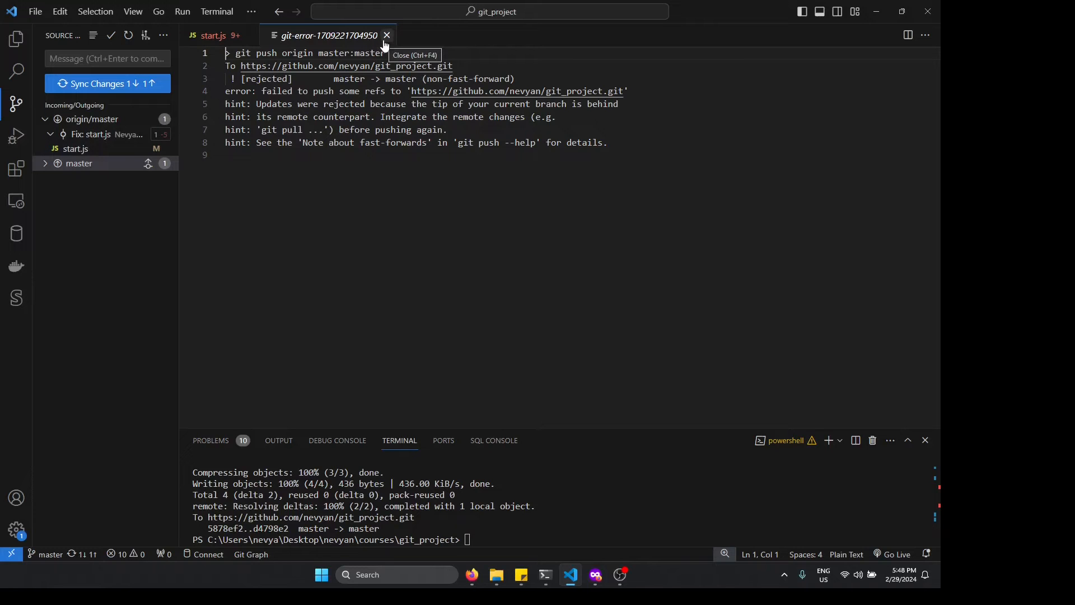
left_click(386, 34)
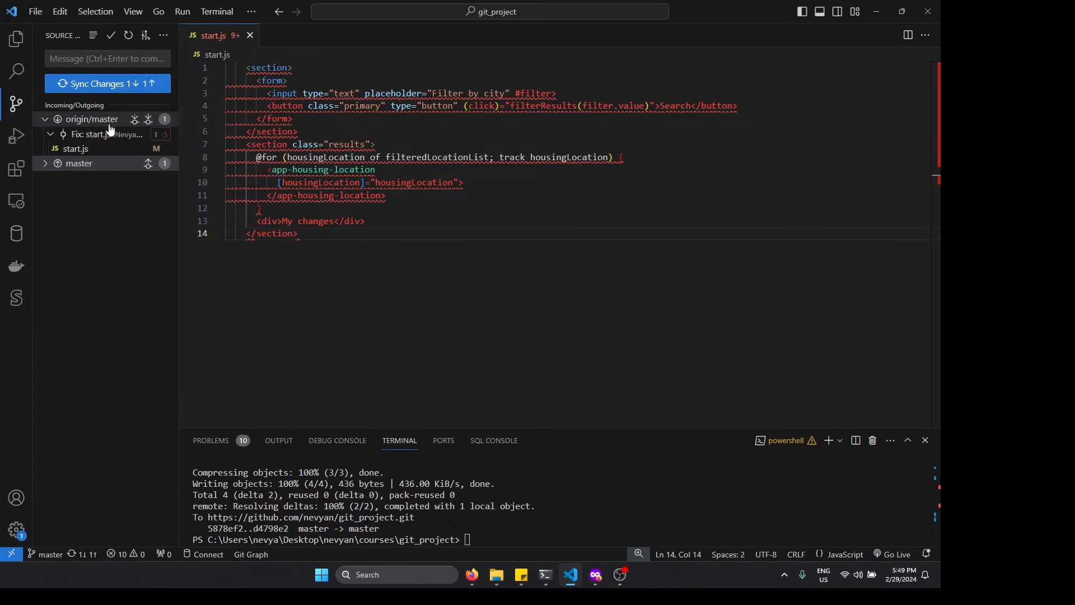
Sync to pull remote changes and inspect the current and incoming conflict blocks in start.js
left_click(106, 83)
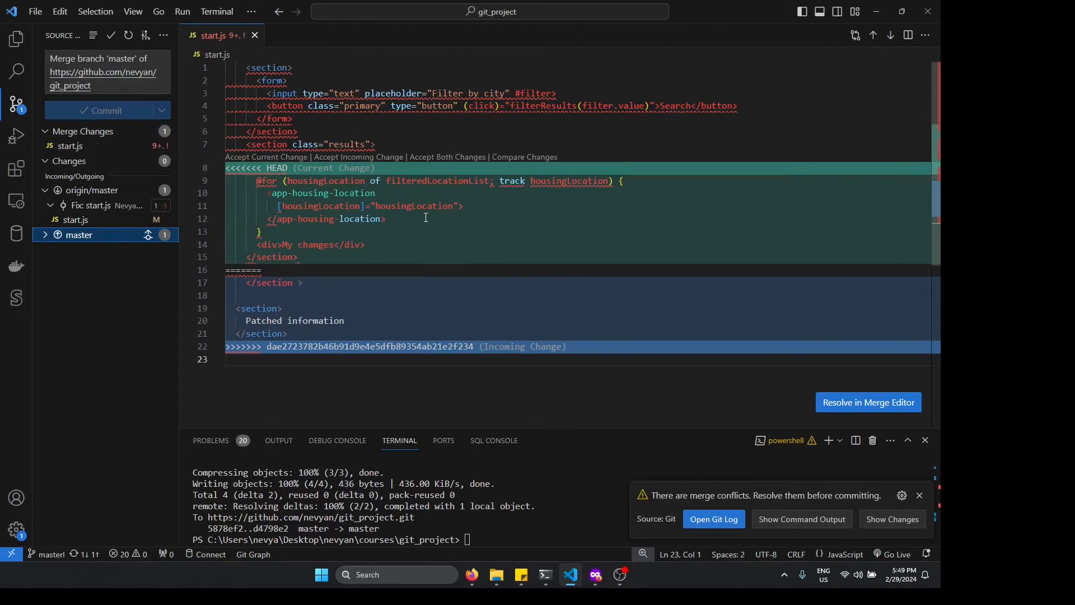
mouse_move(396, 244)
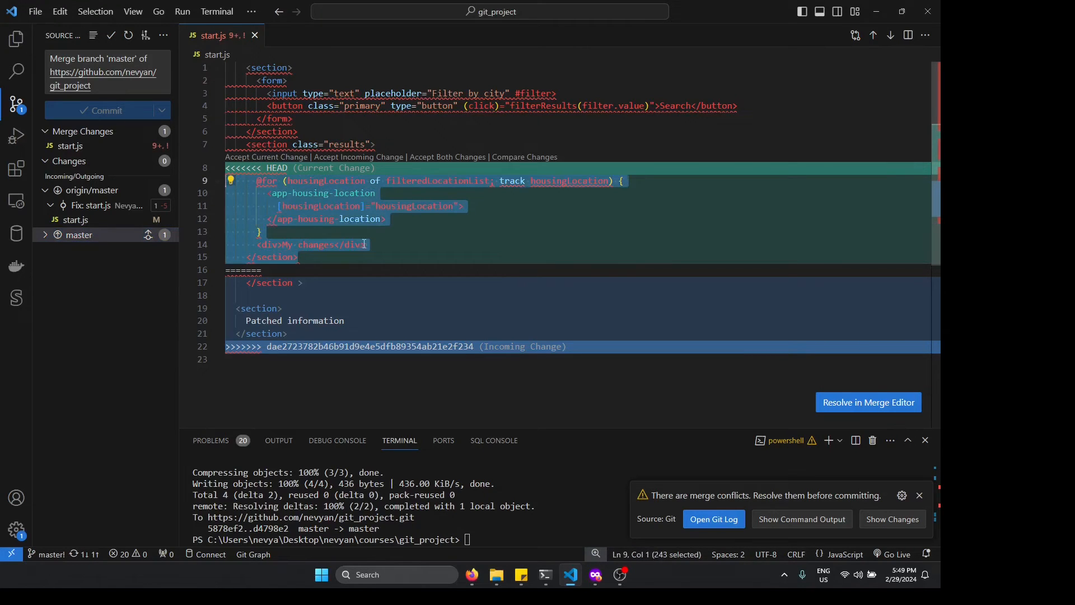
mouse_move(315, 257)
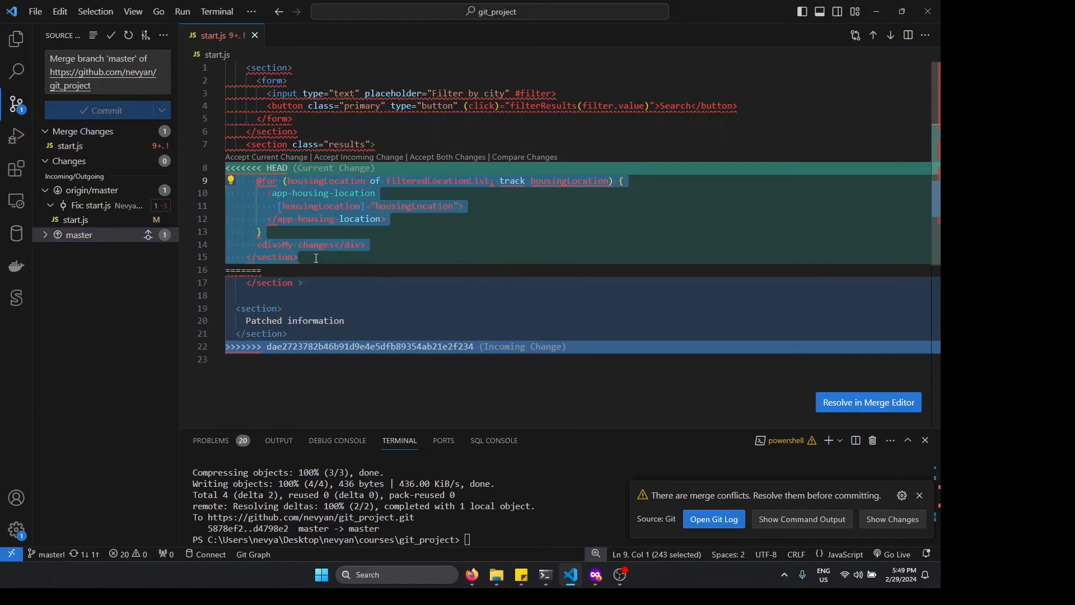
left_click(302, 281)
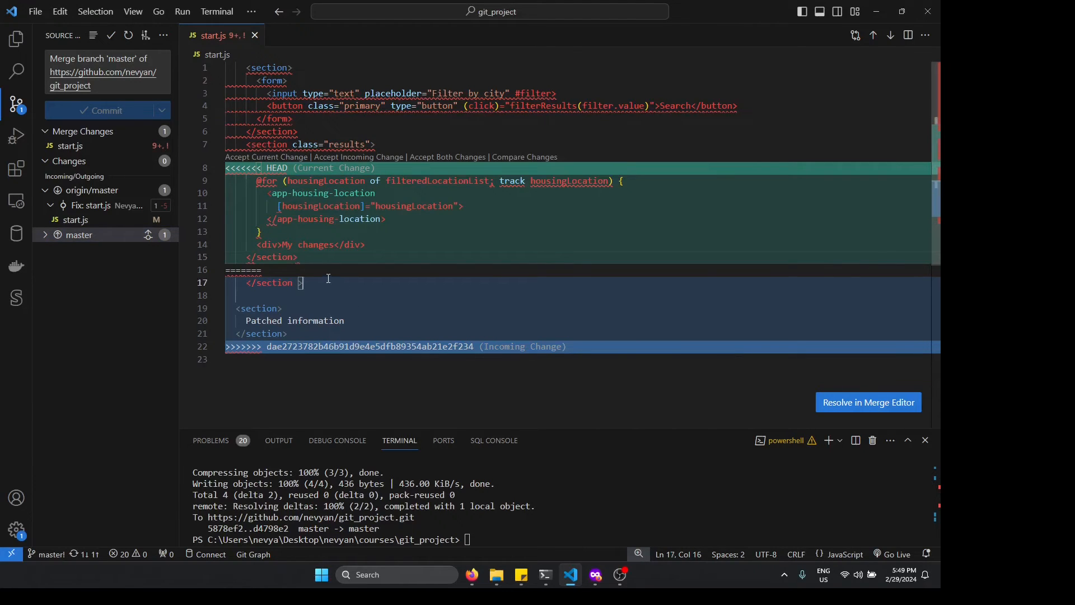
left_click_drag(301, 282, 309, 346)
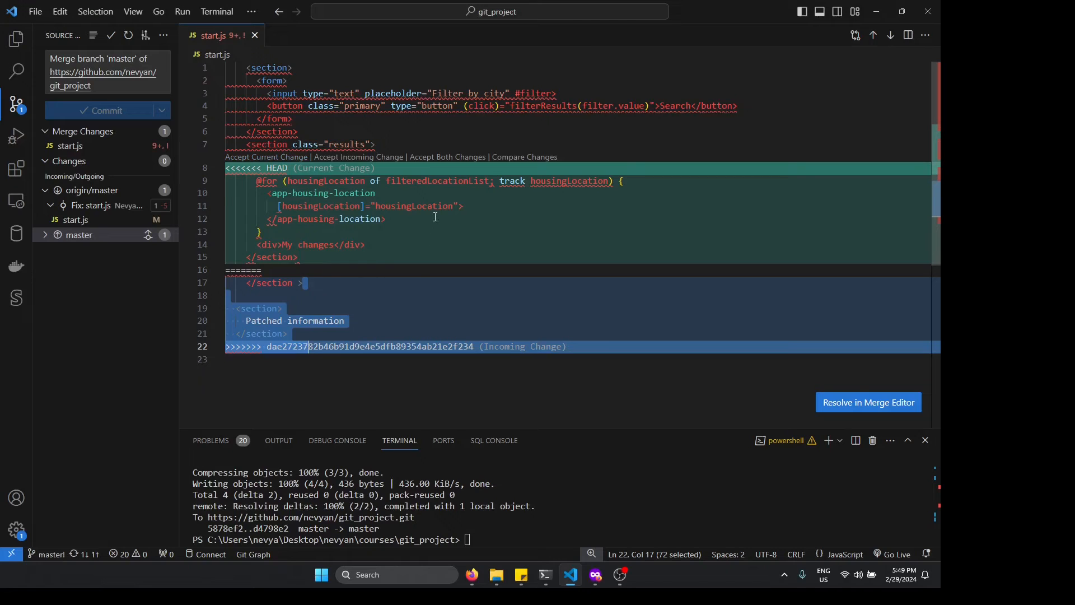
mouse_move(500, 149)
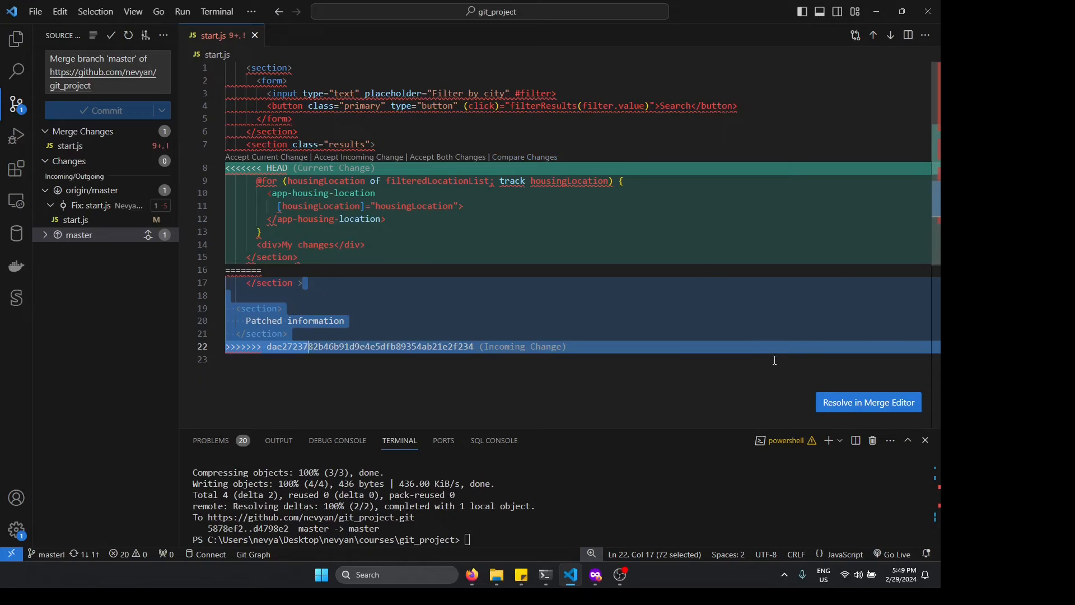
In the merge editor, accept all left changes, remove Patched information, and complete the merge
left_click(868, 402)
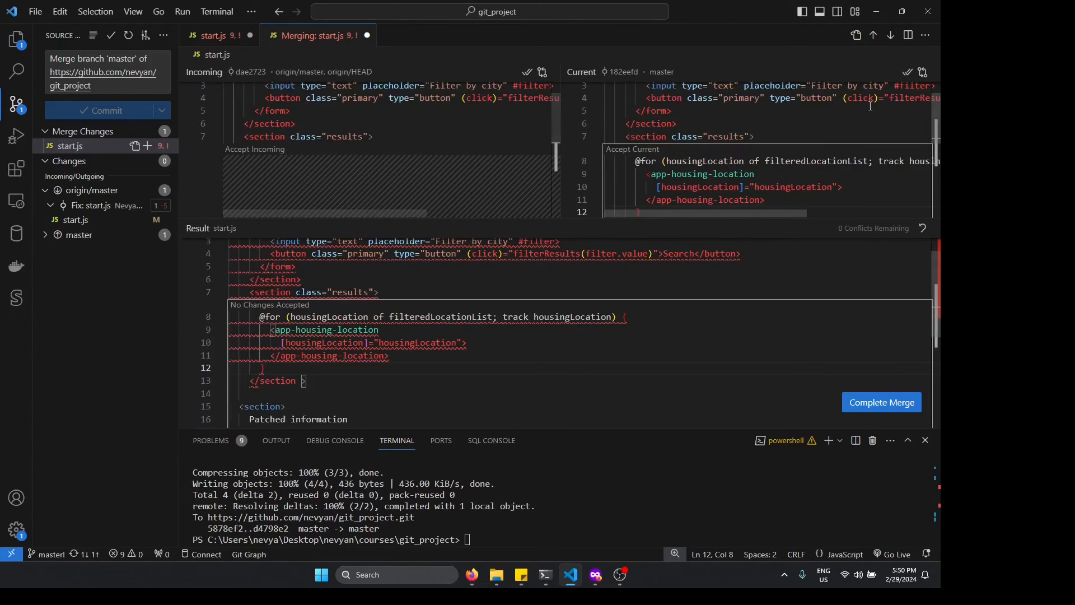
scroll("down", 3)
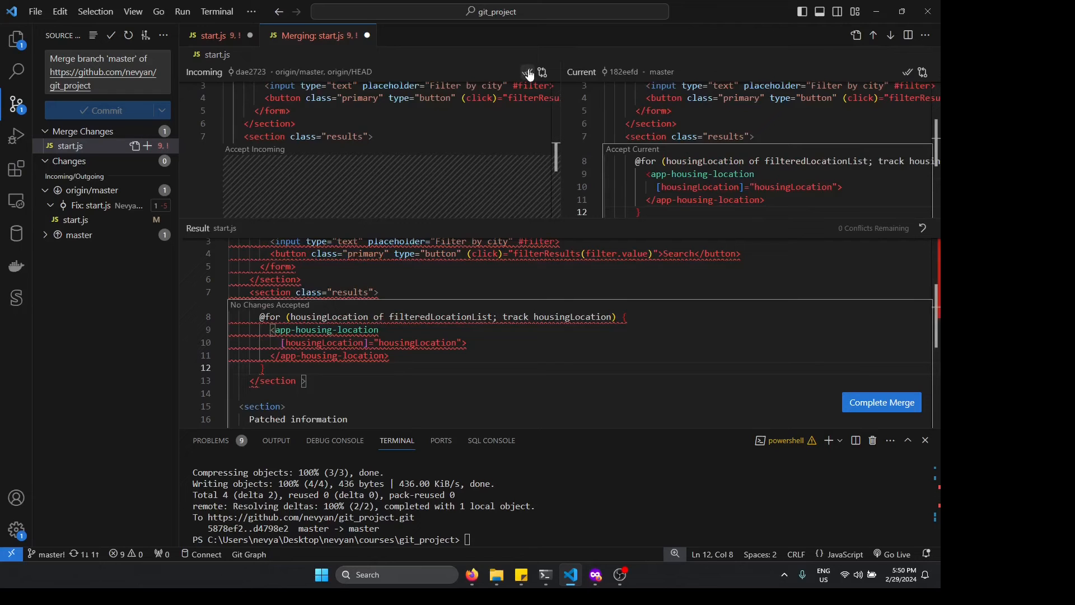
mouse_move(529, 71)
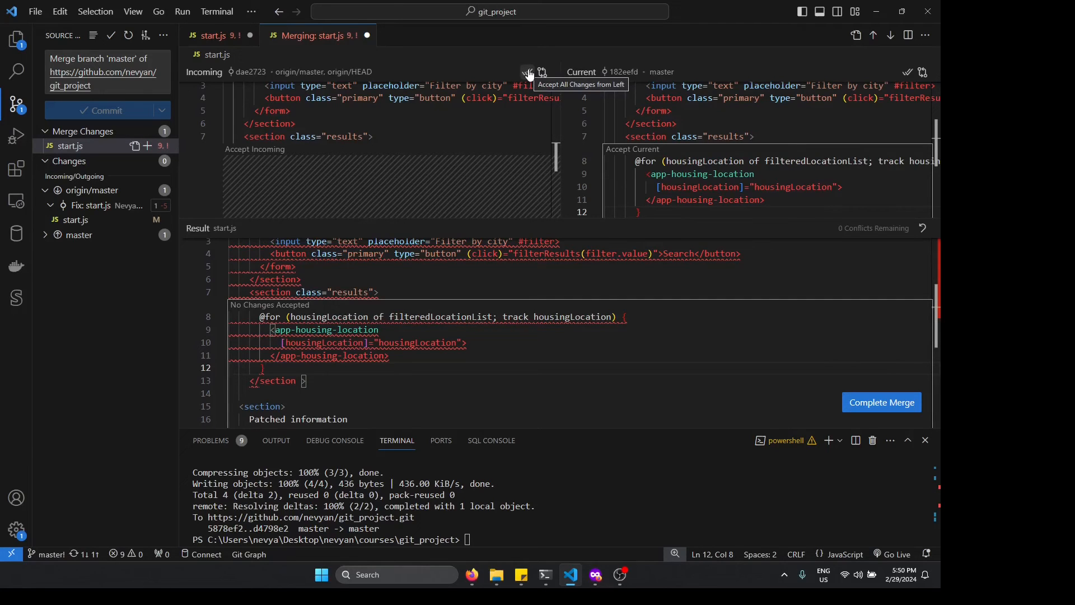
left_click(527, 71)
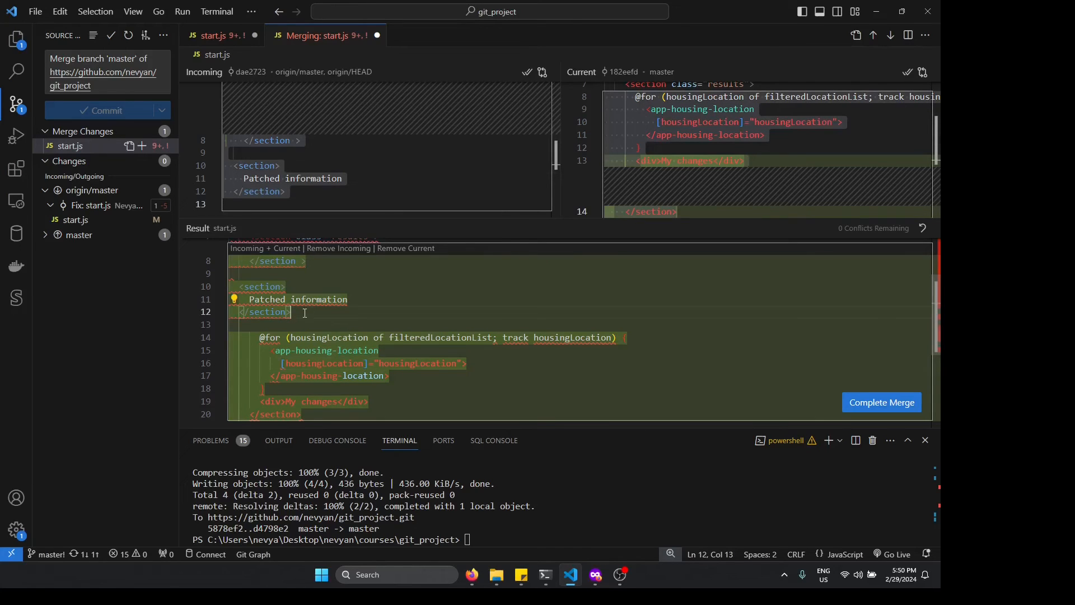
left_click_drag(291, 311, 231, 274)
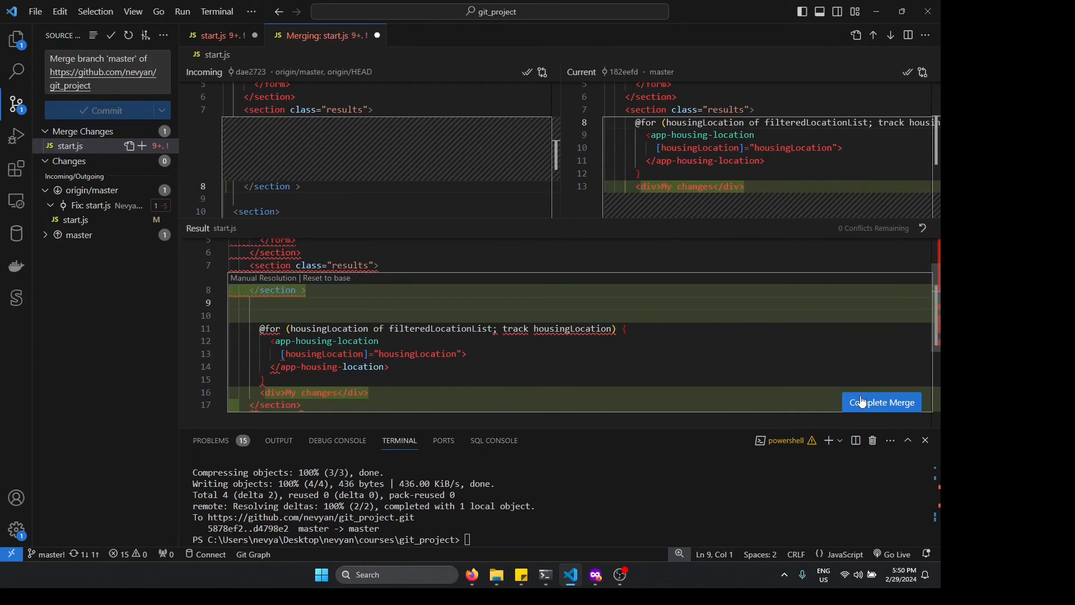
left_click(882, 403)
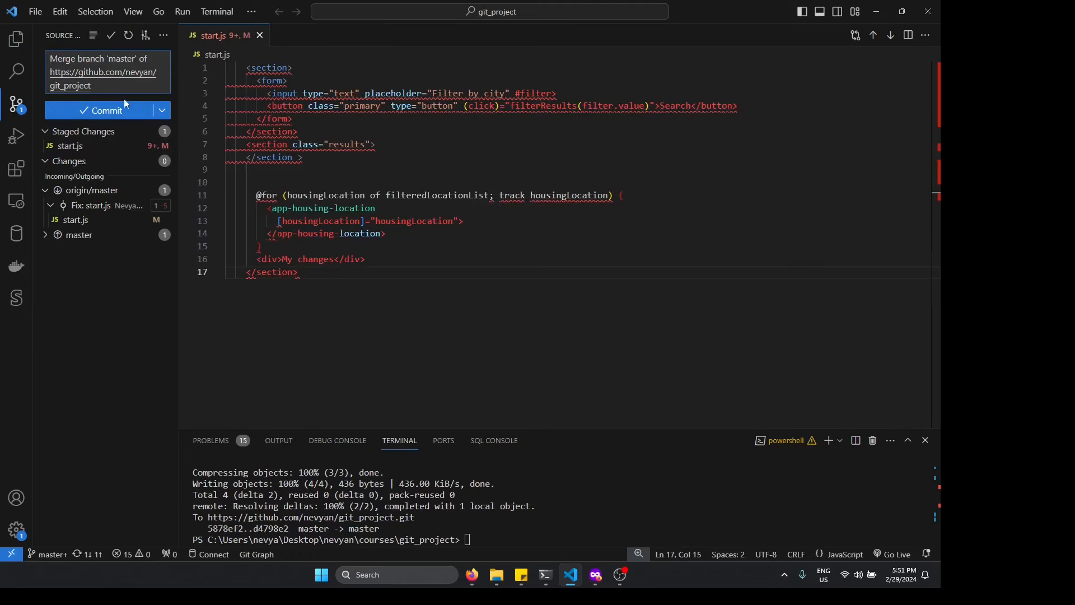
mouse_move(106, 110)
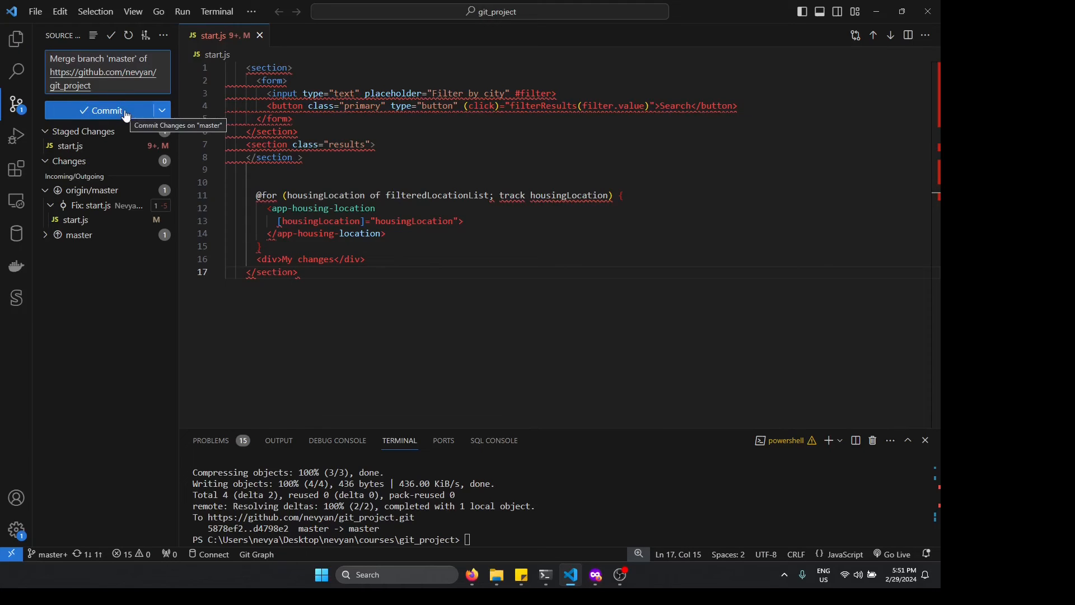
Commit the merge, then review start.js diffs in the fix functionality and merge commits
left_click(103, 110)
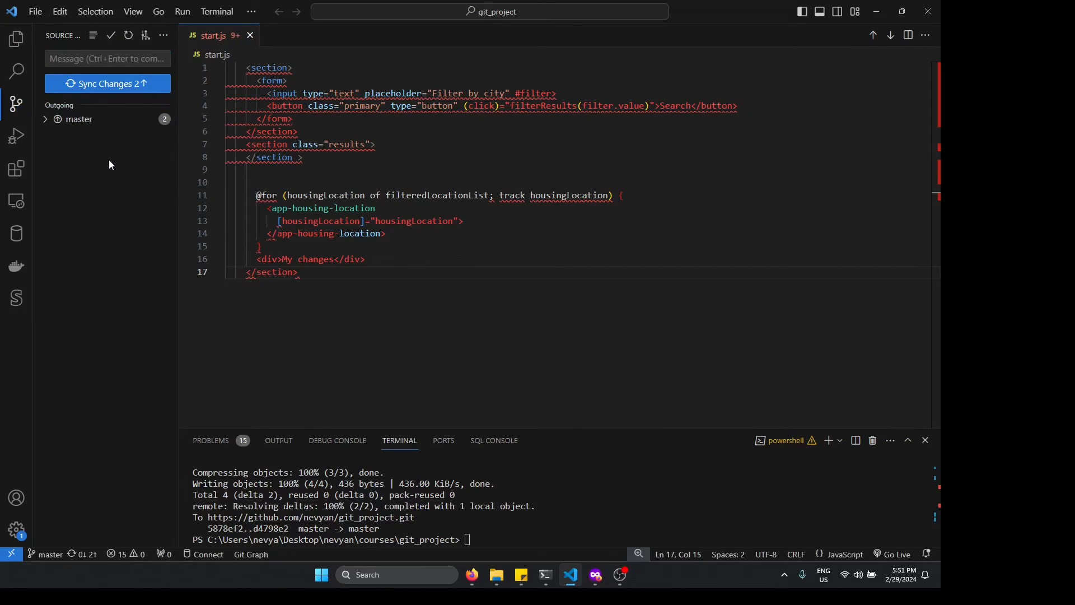
left_click(78, 118)
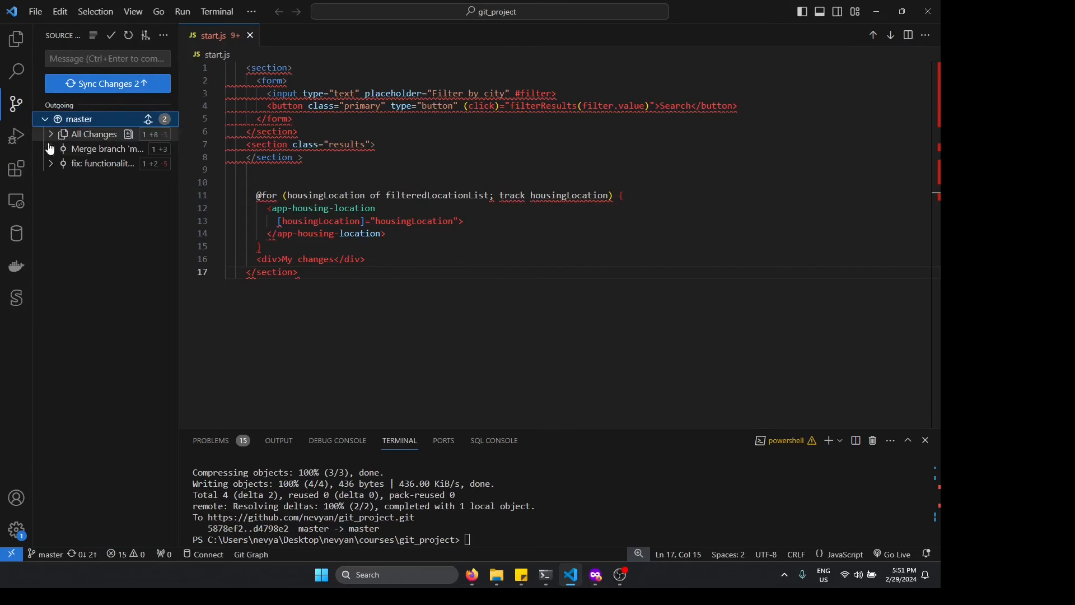
left_click(103, 163)
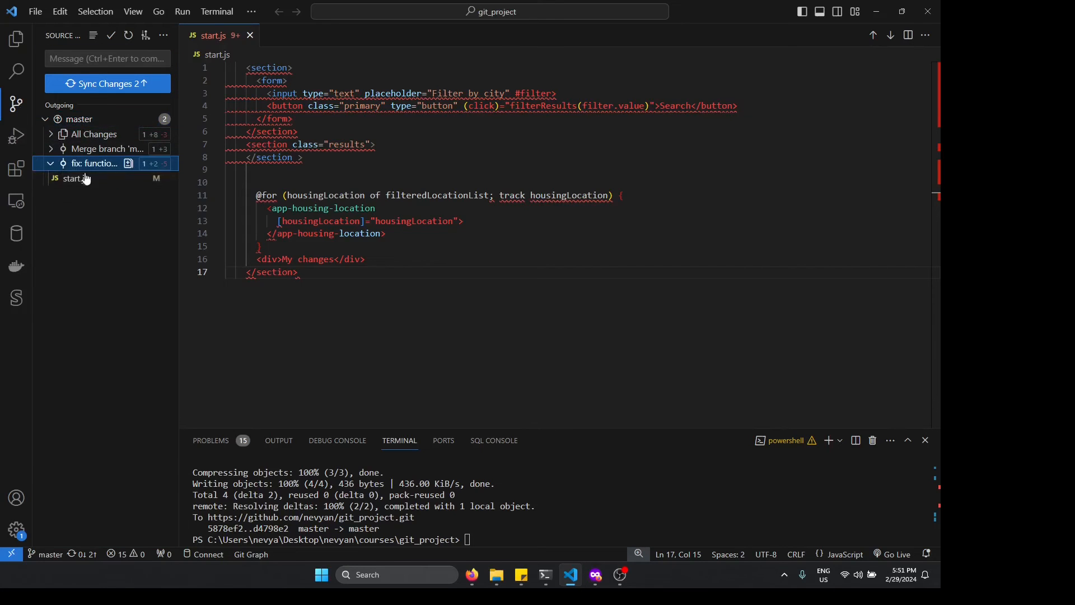
left_click(72, 179)
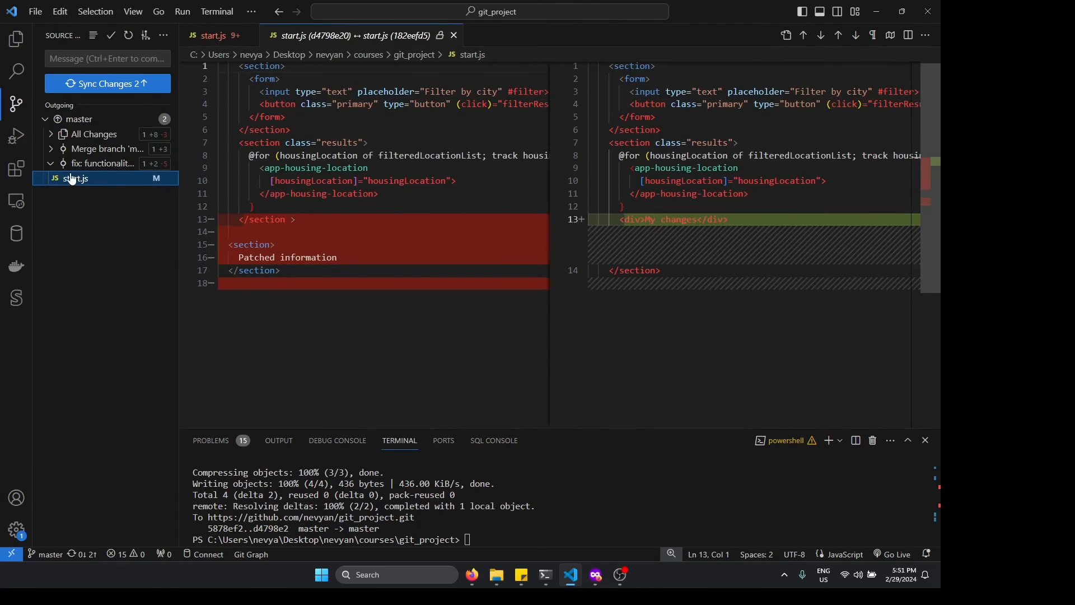
left_click(100, 149)
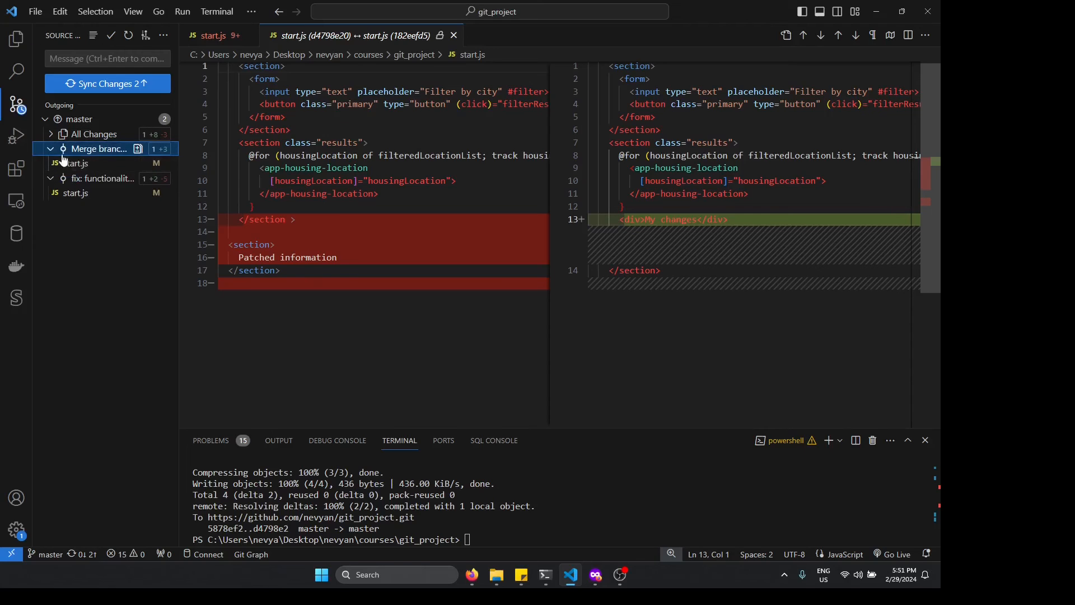
left_click(74, 163)
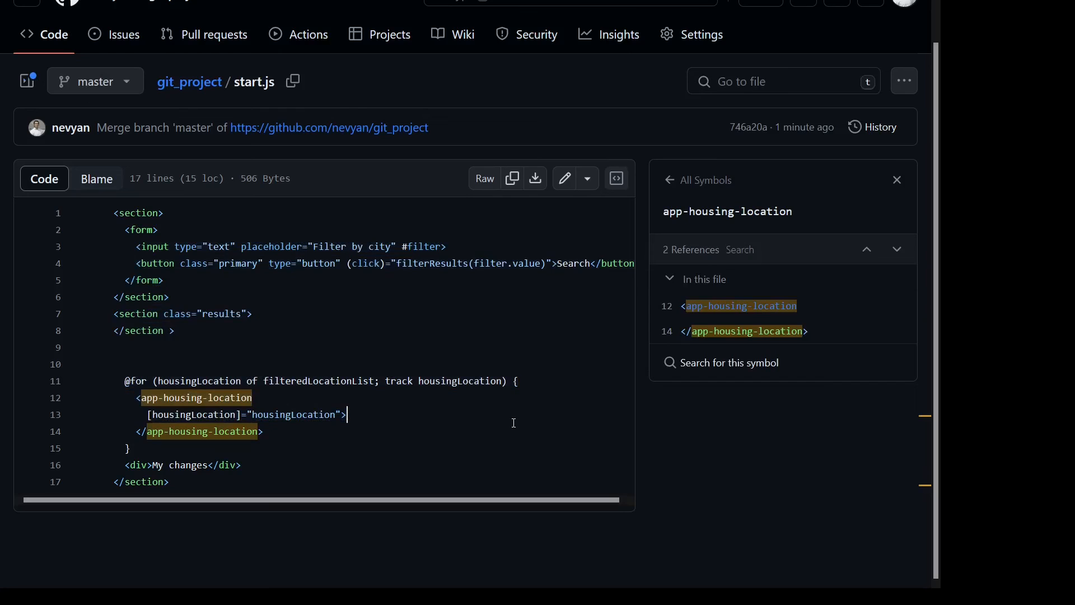
mouse_move(470, 293)
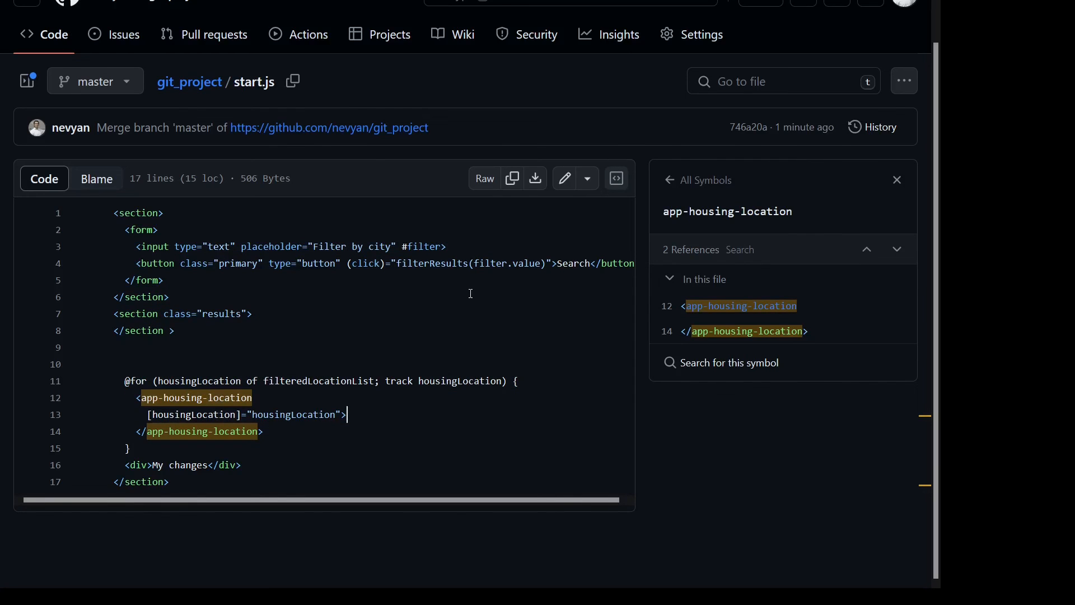